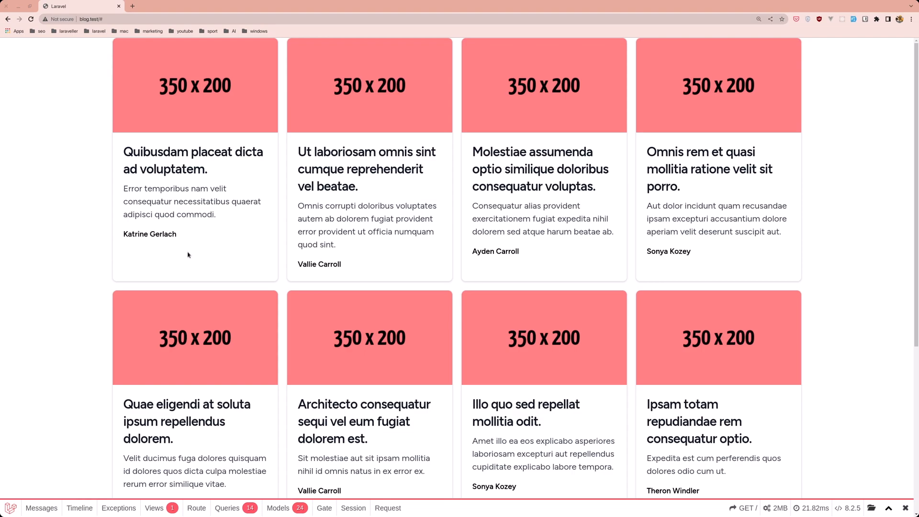
pyautogui.moveTo(67, 201)
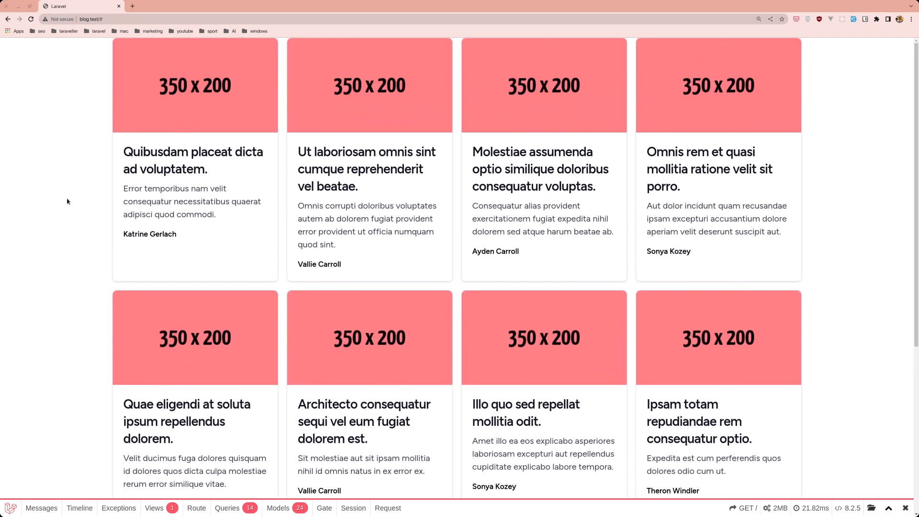
# Review the blog page and show the Debugbar Queries log with its 14 statements.
pyautogui.scroll(-3)
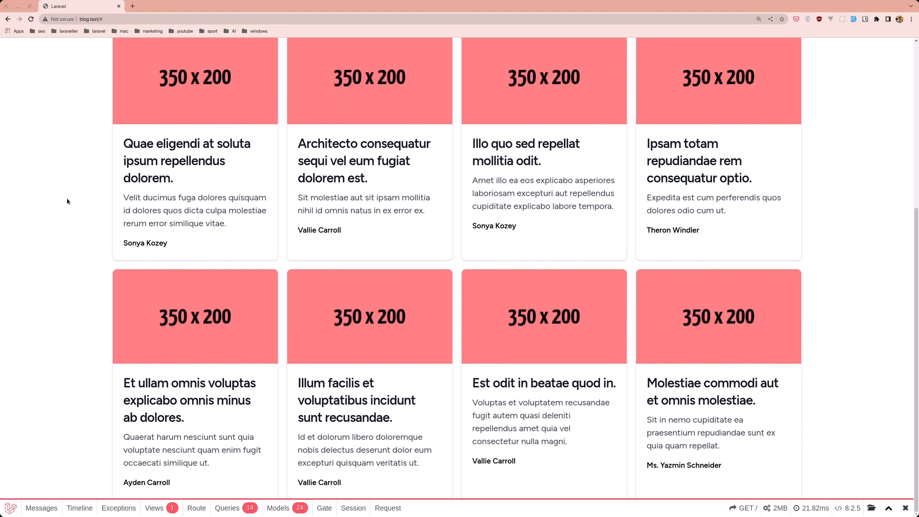
pyautogui.scroll(3)
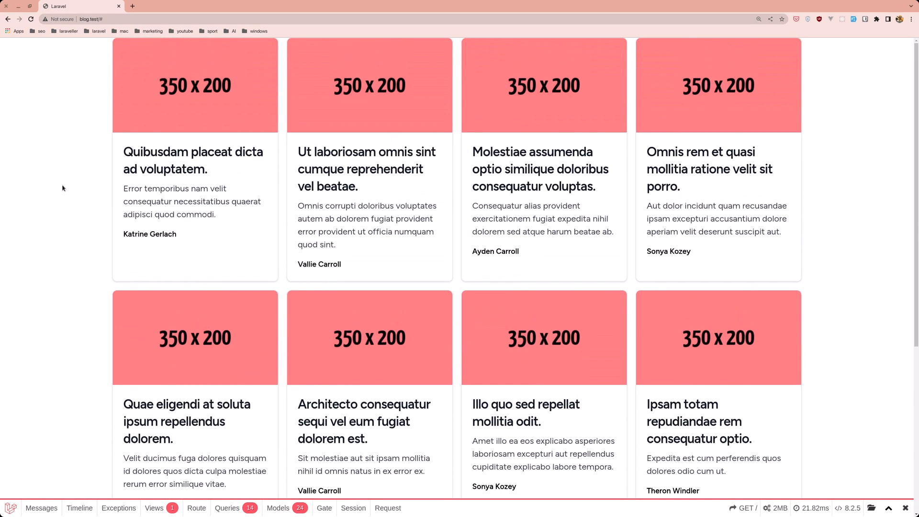
pyautogui.moveTo(190, 113)
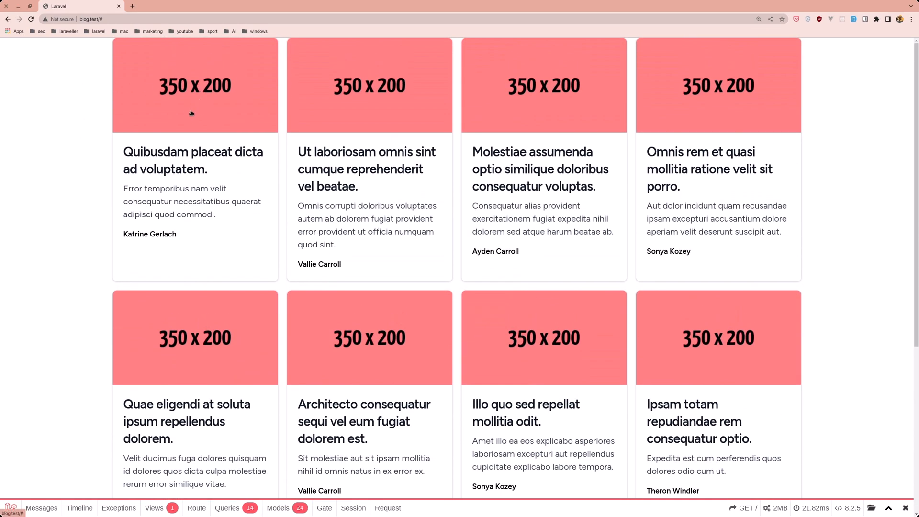
pyautogui.moveTo(148, 186)
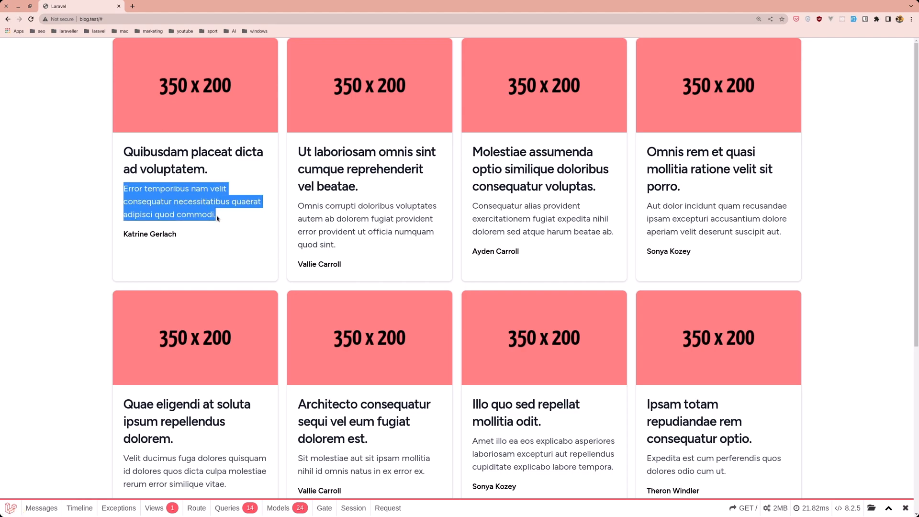
pyautogui.doubleClick(150, 234)
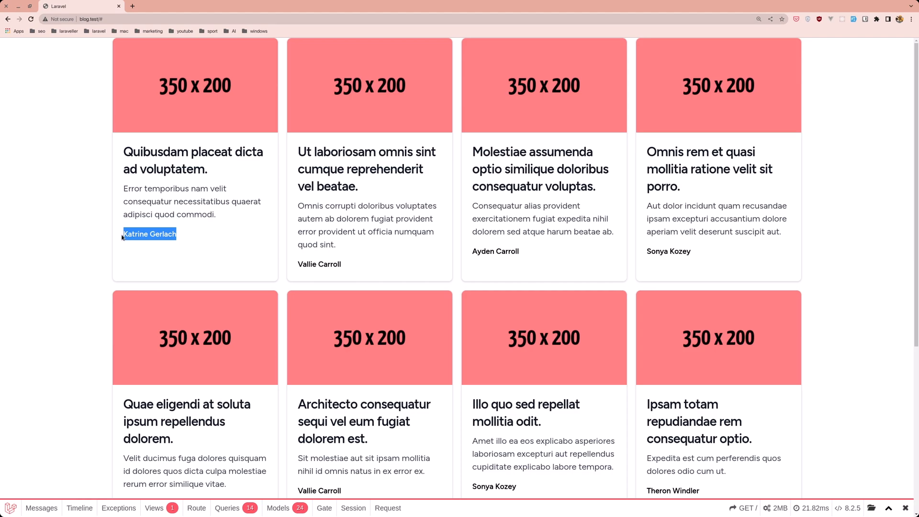
pyautogui.moveTo(81, 490)
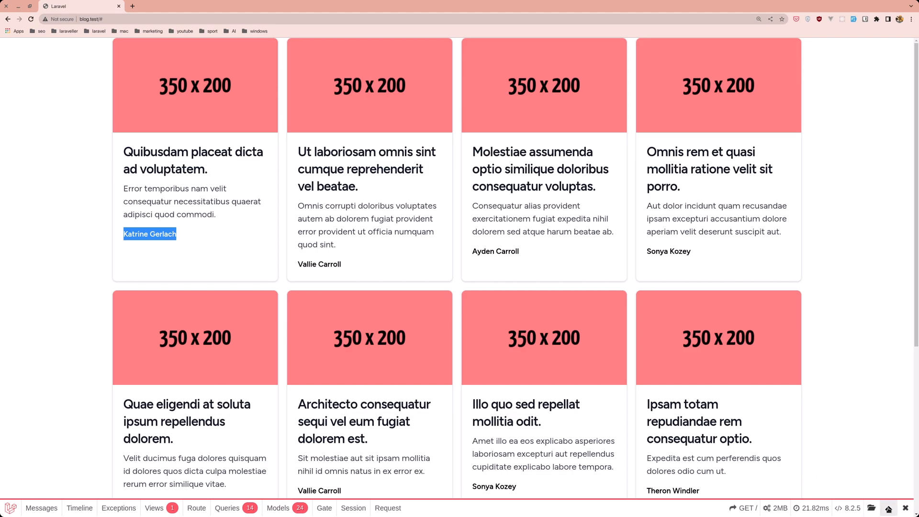
pyautogui.click(227, 345)
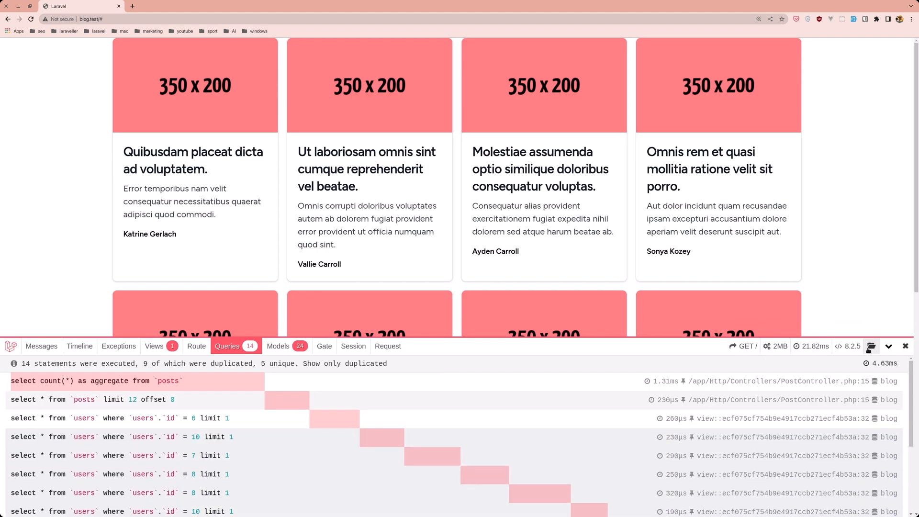
pyautogui.click(904, 346)
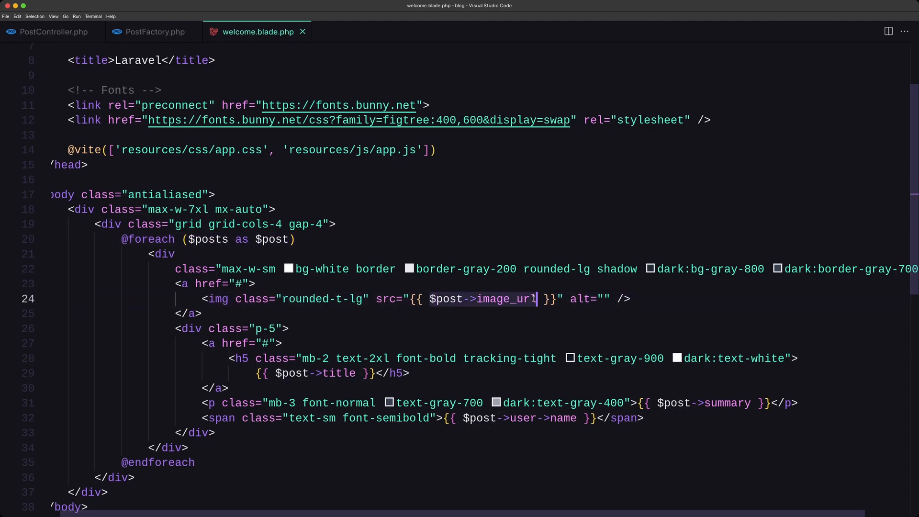
pyautogui.moveTo(754, 413)
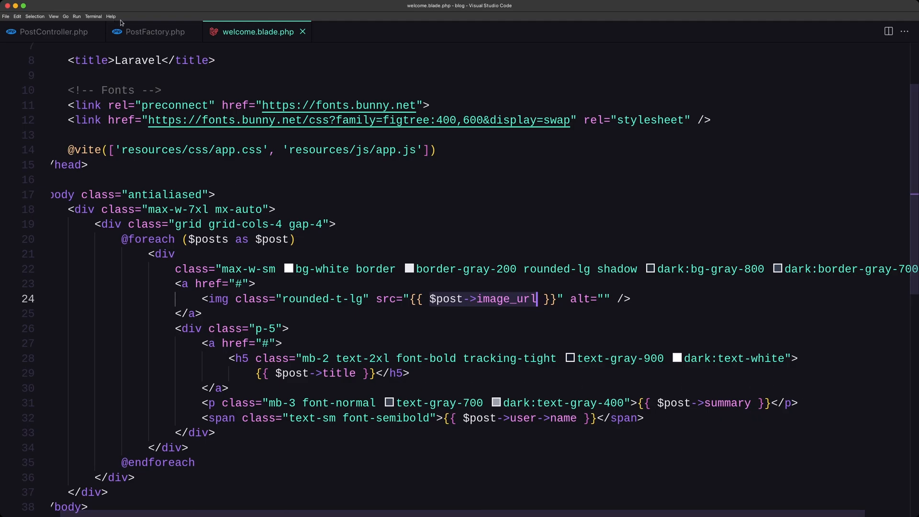
# Review PostController's index, then inspect PostFactory's post field definitions.
pyautogui.click(54, 32)
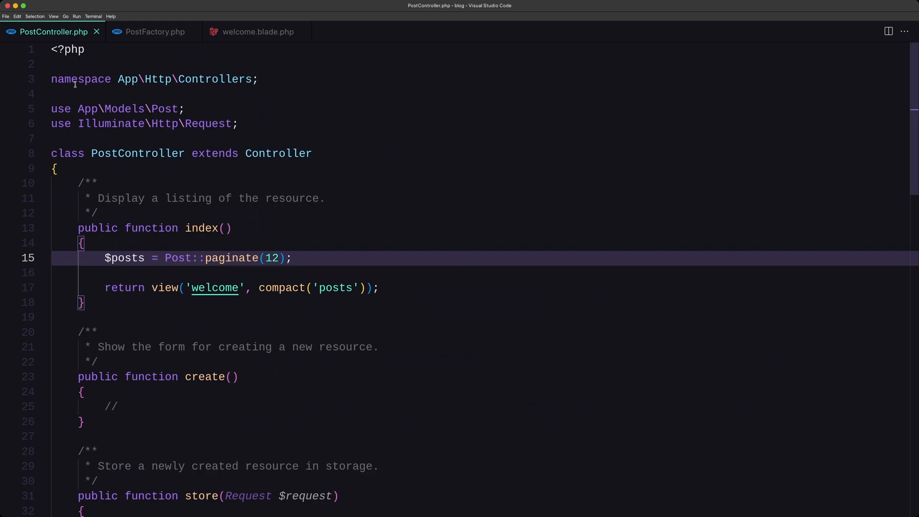
pyautogui.click(104, 257)
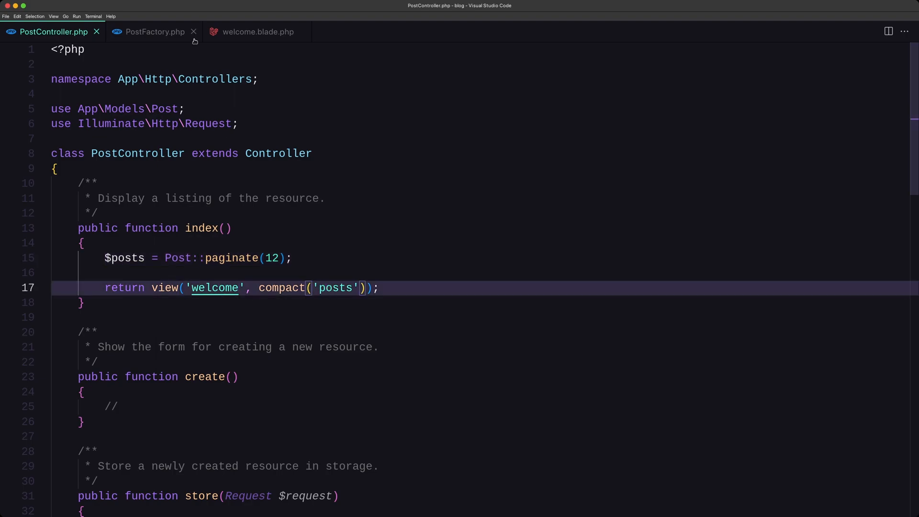
pyautogui.click(155, 32)
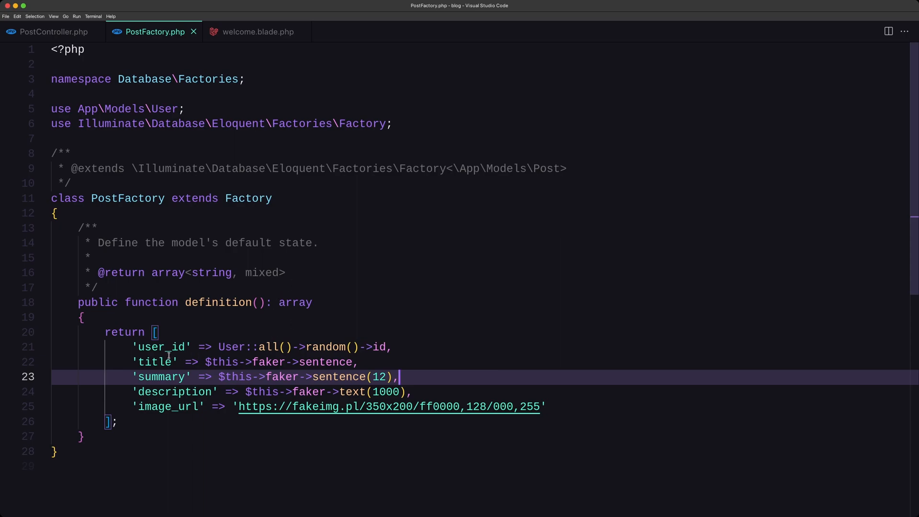
pyautogui.click(349, 347)
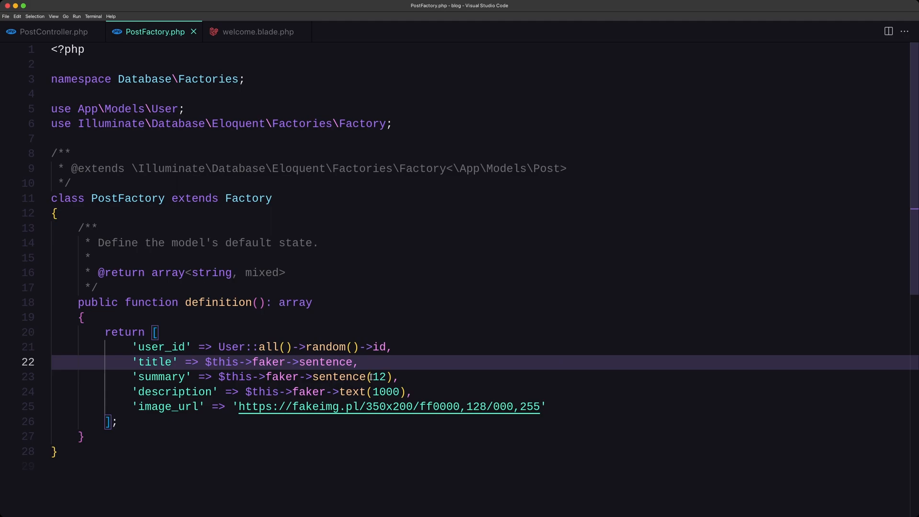
pyautogui.click(379, 376)
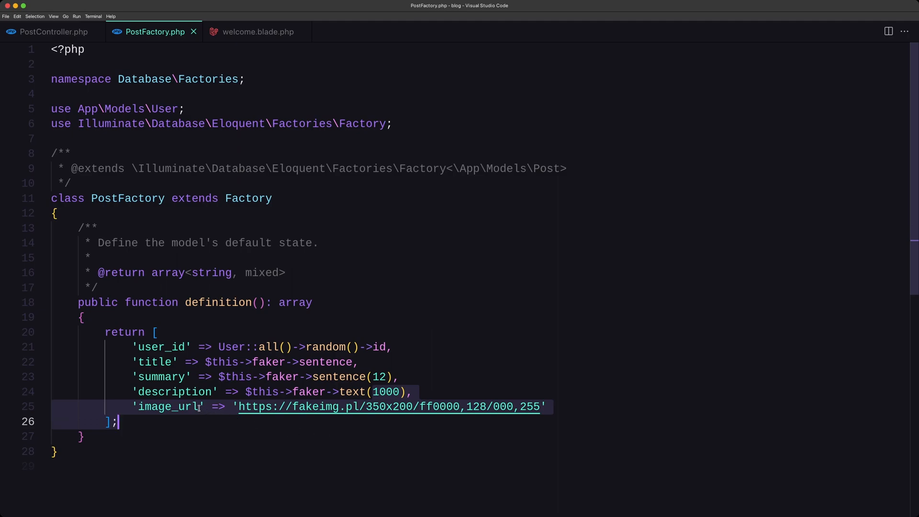
pyautogui.click(393, 346)
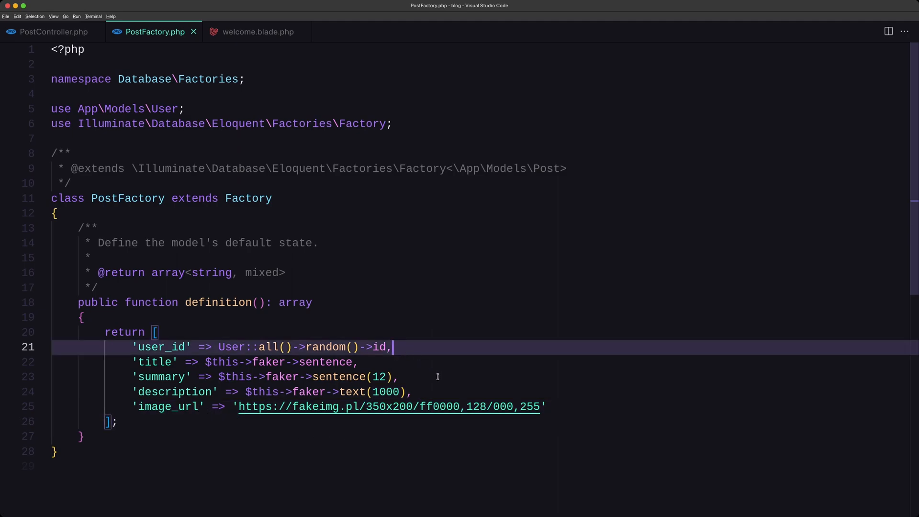
pyautogui.moveTo(438, 379)
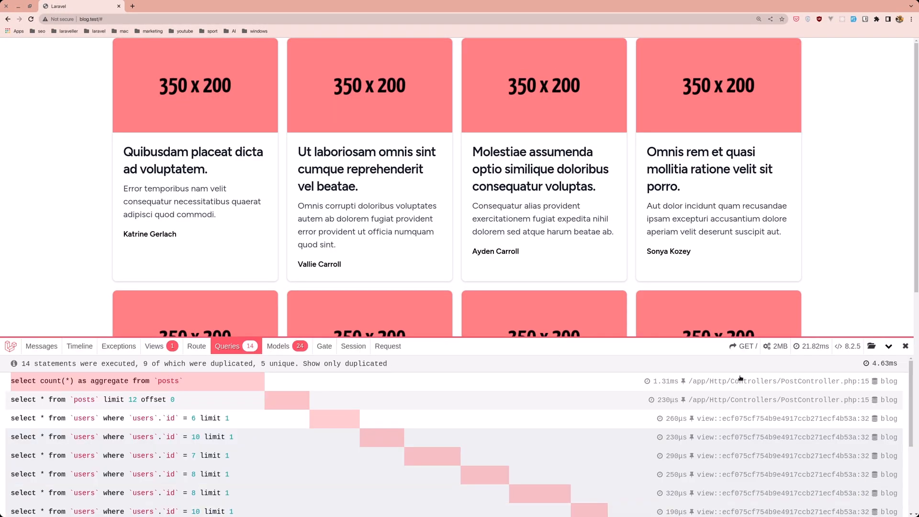
pyautogui.moveTo(780, 346)
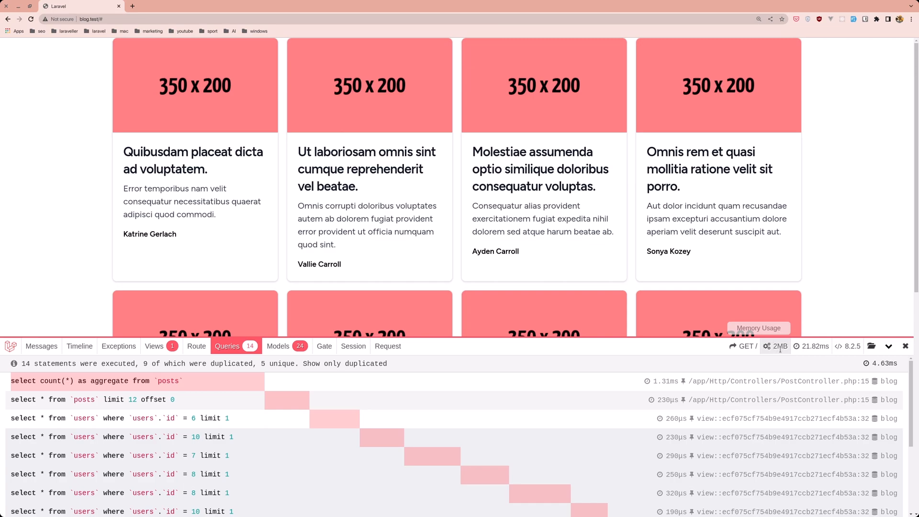
pyautogui.moveTo(812, 346)
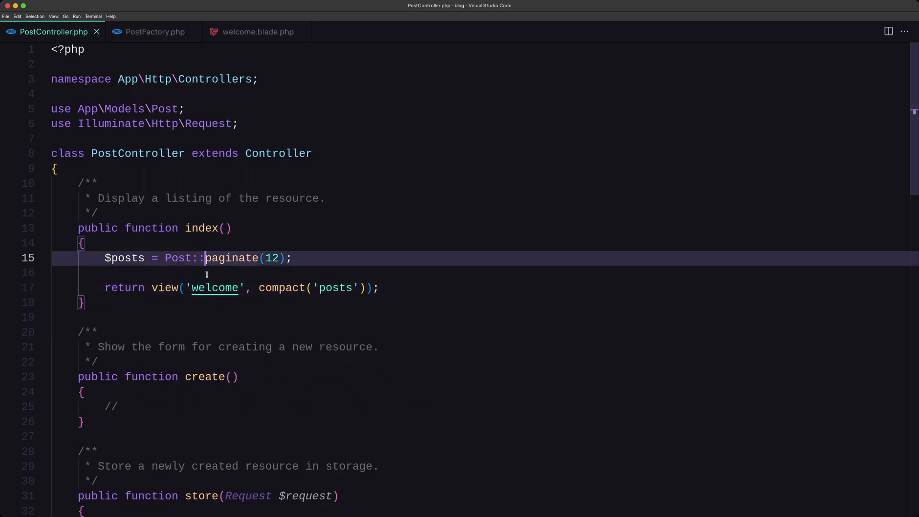
# Insert with('user')-> before paginate(12) in the index query.
pyautogui.write('with()')
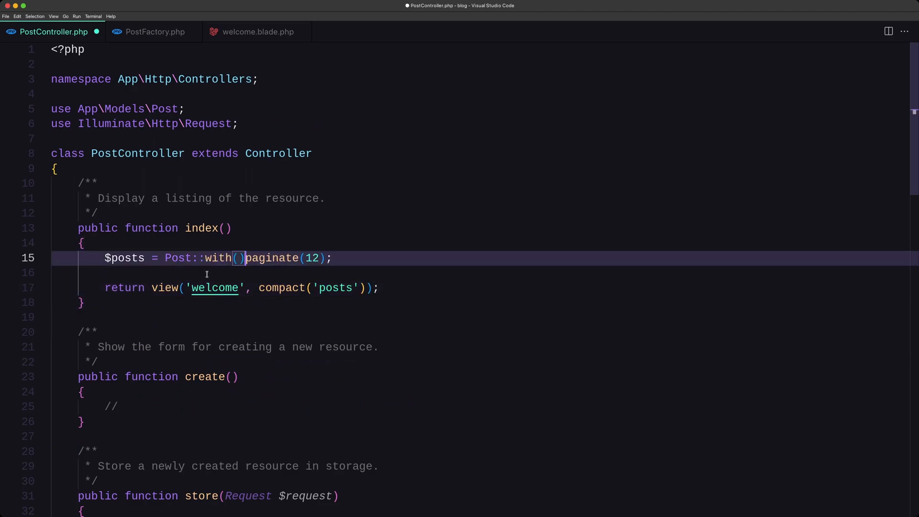
pyautogui.write('->')
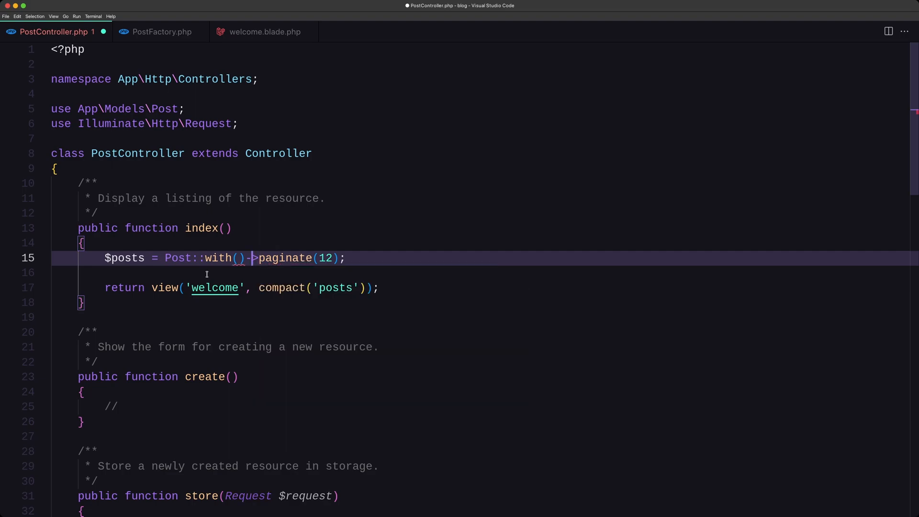
pyautogui.write("'u'")
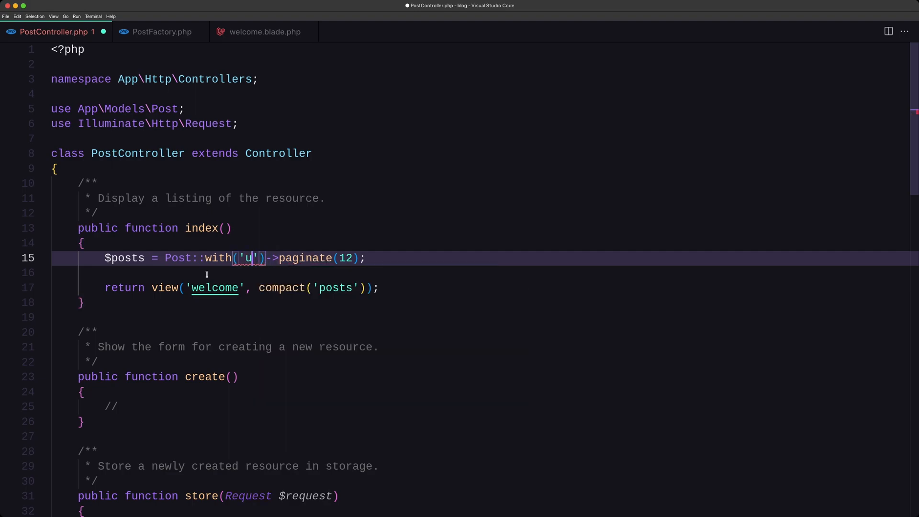
pyautogui.write('ser')
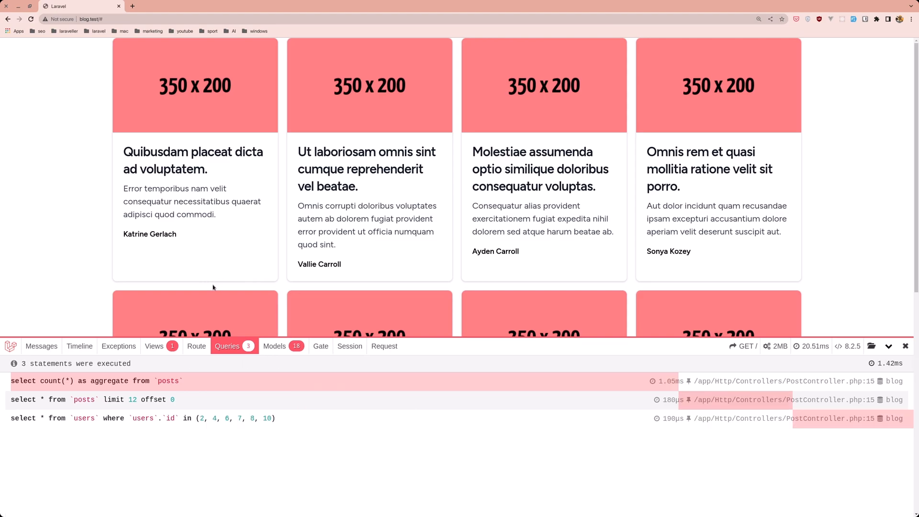
pyautogui.moveTo(126, 262)
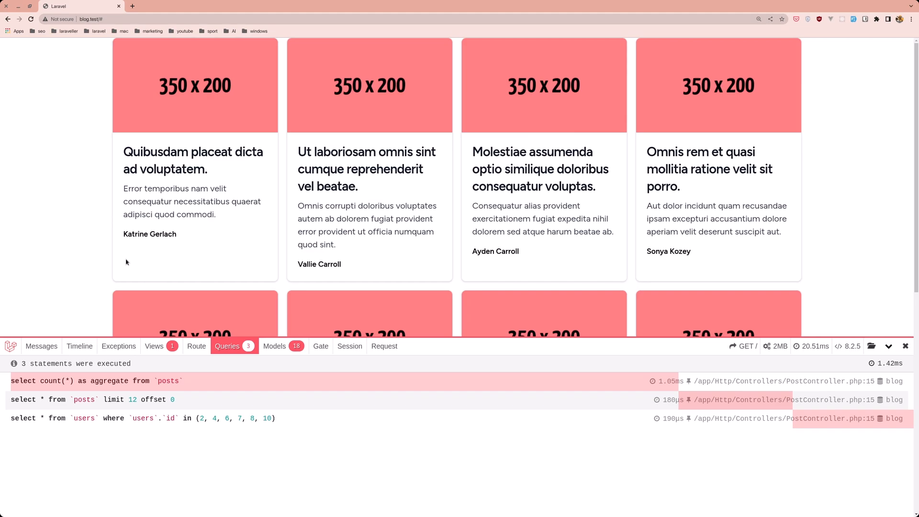
pyautogui.moveTo(197, 248)
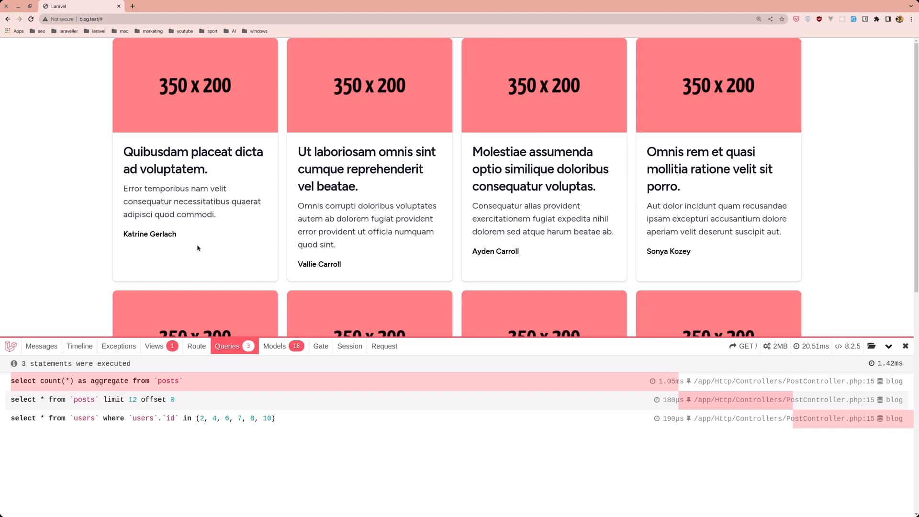
pyautogui.moveTo(207, 247)
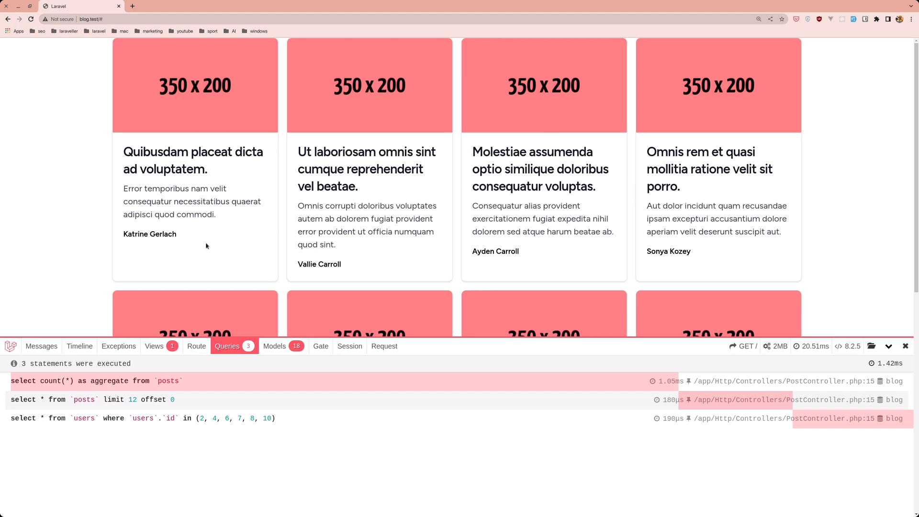
pyautogui.moveTo(220, 266)
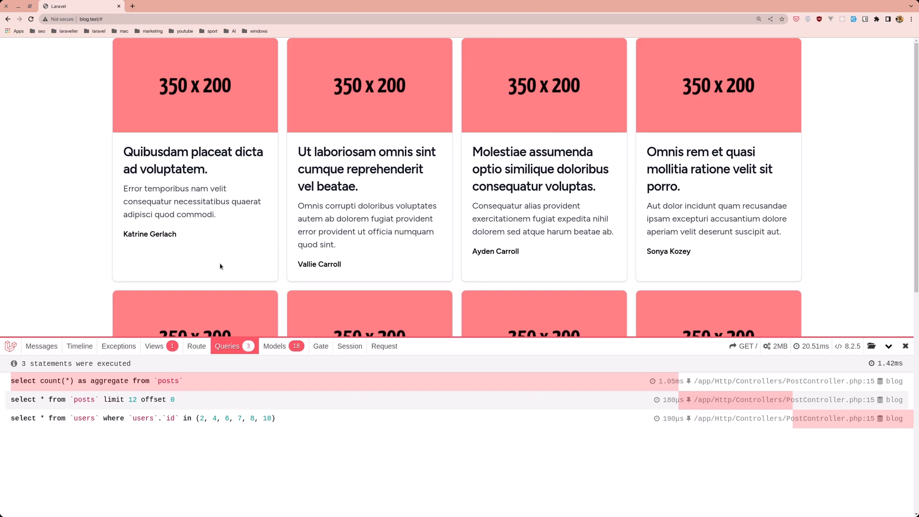
pyautogui.moveTo(250, 288)
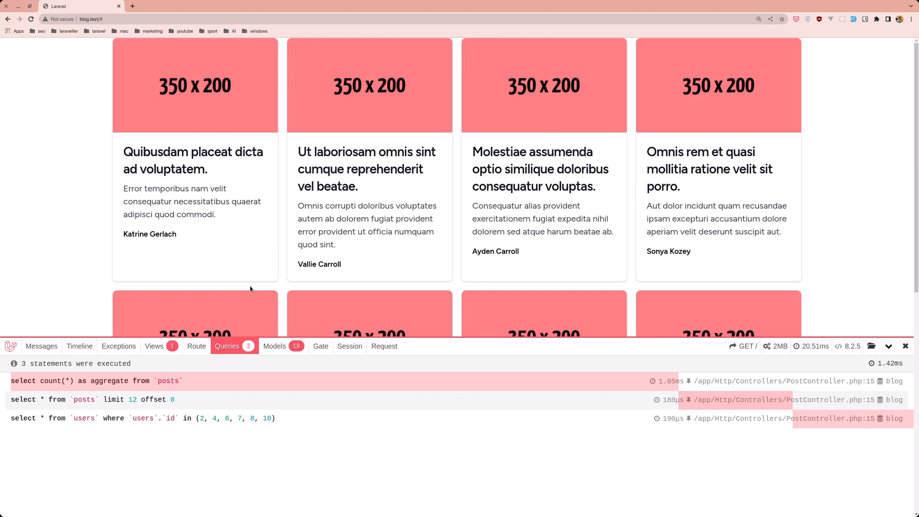
pyautogui.moveTo(256, 284)
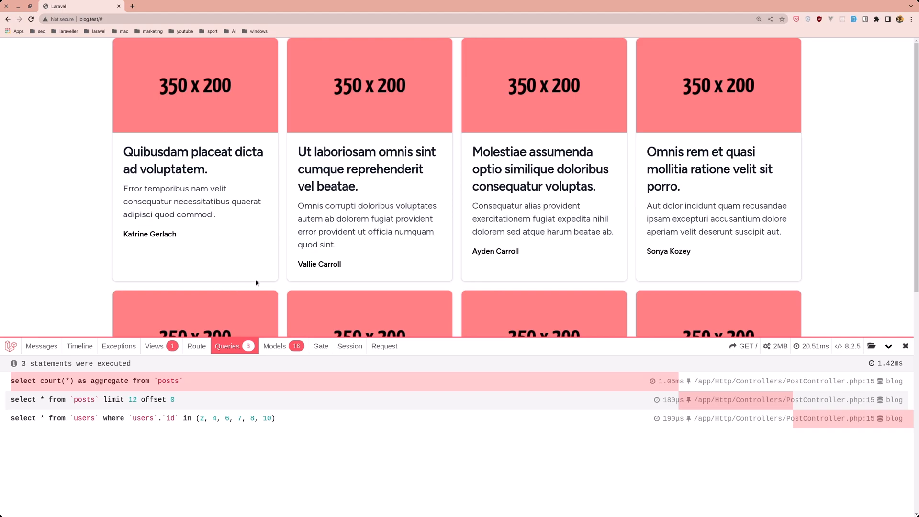
pyautogui.moveTo(271, 320)
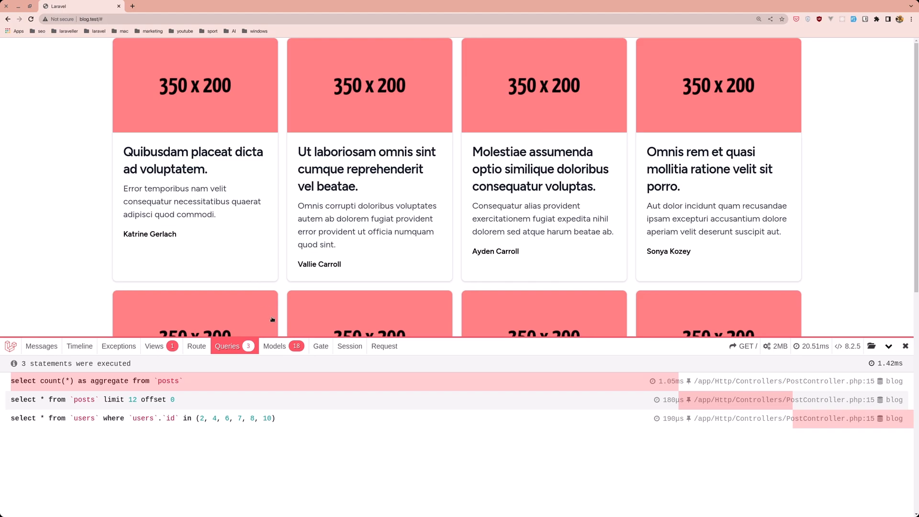
pyautogui.moveTo(320, 259)
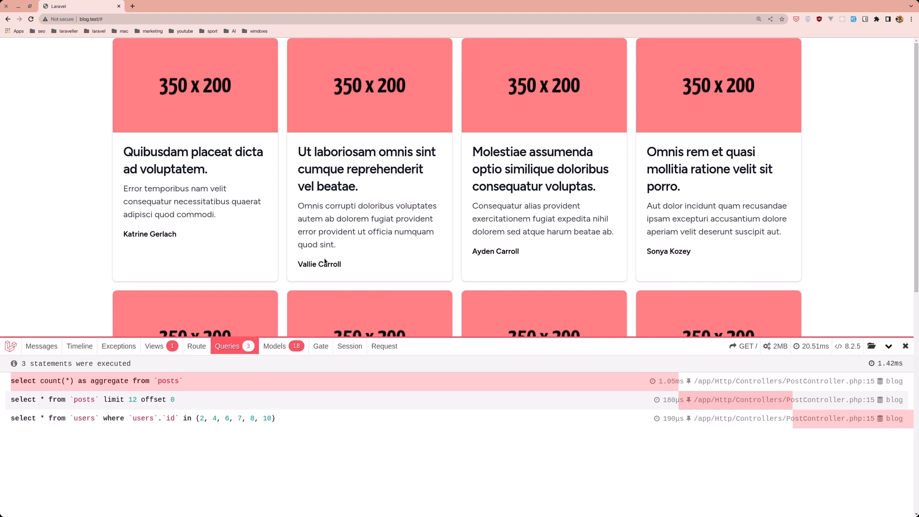
pyautogui.moveTo(377, 281)
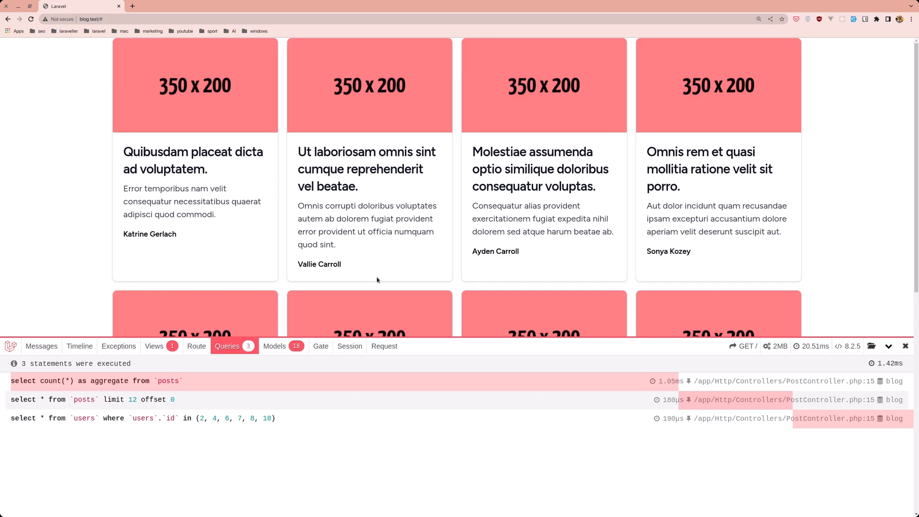
pyautogui.moveTo(366, 271)
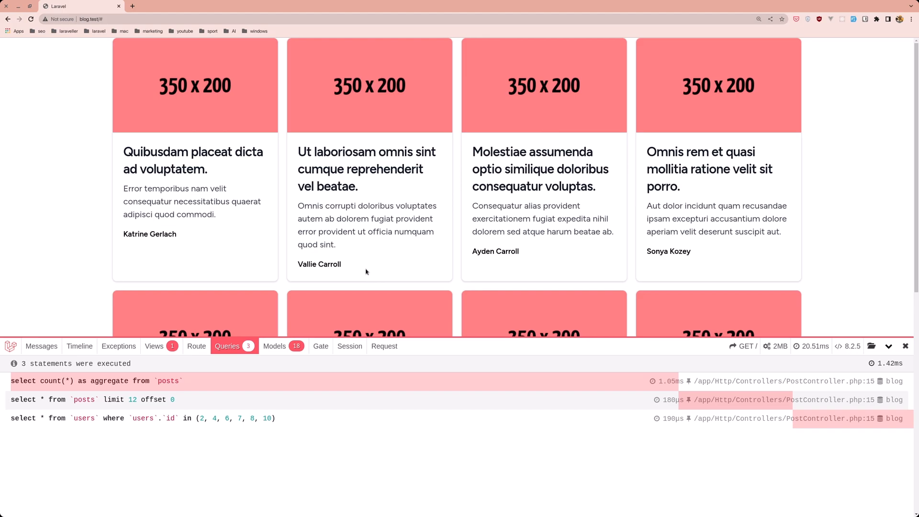
pyautogui.moveTo(813, 345)
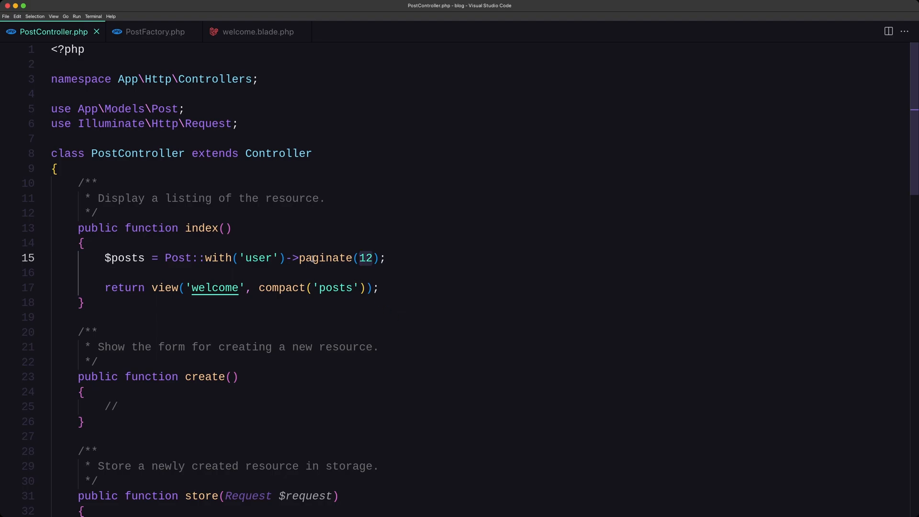
pyautogui.moveTo(326, 257)
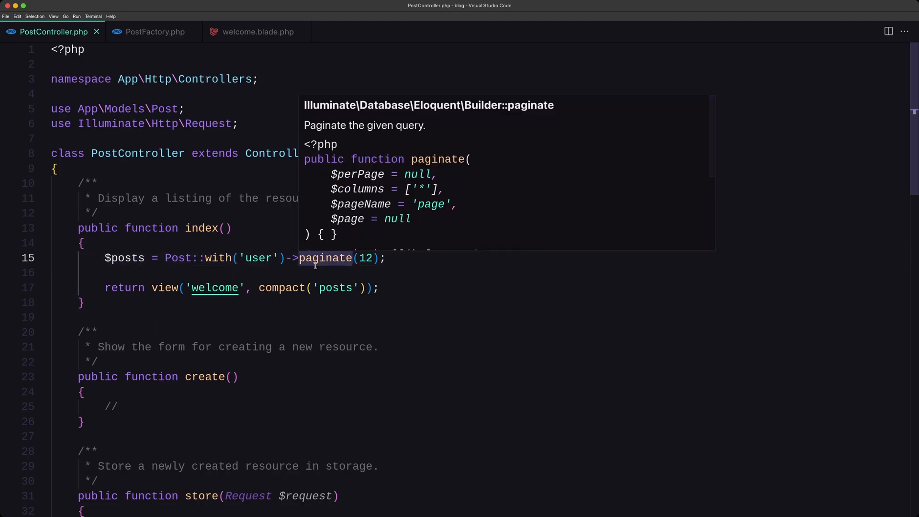
# Replace paginate(12) with get() in the index query and save.
pyautogui.write('get')
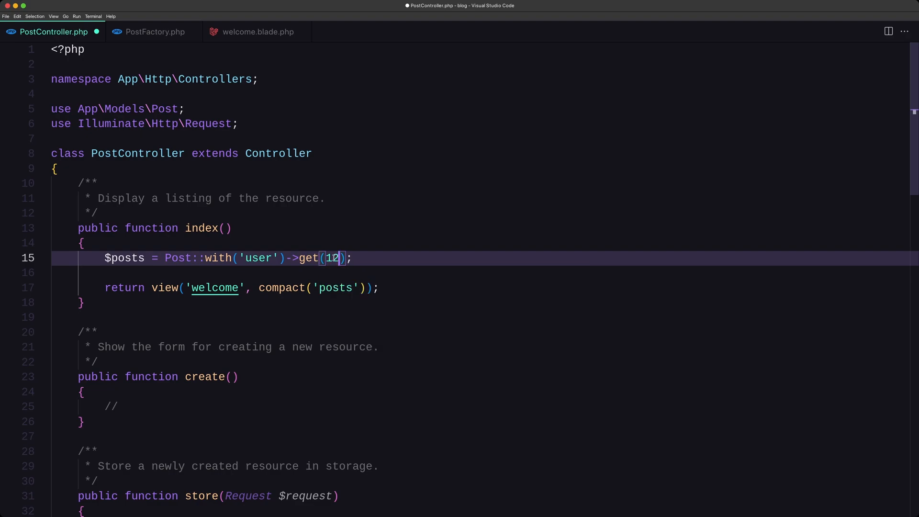
pyautogui.press('Backspace')
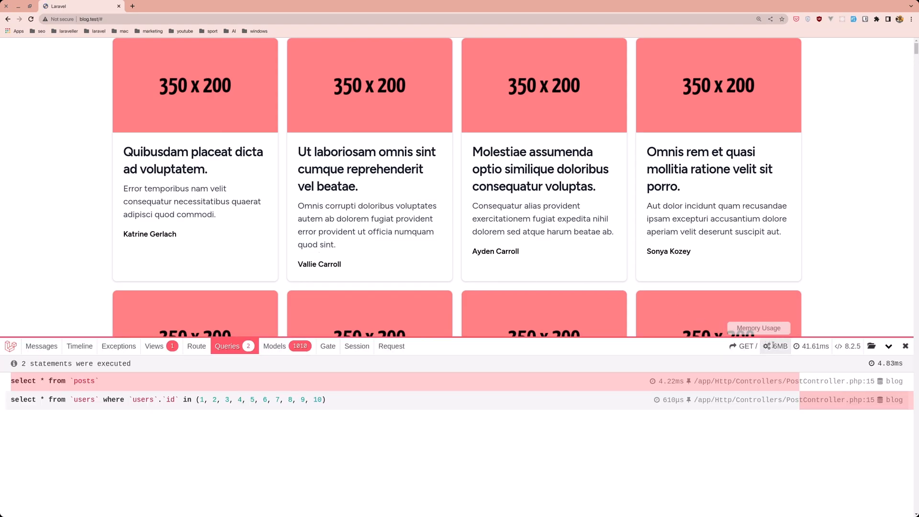
pyautogui.moveTo(811, 346)
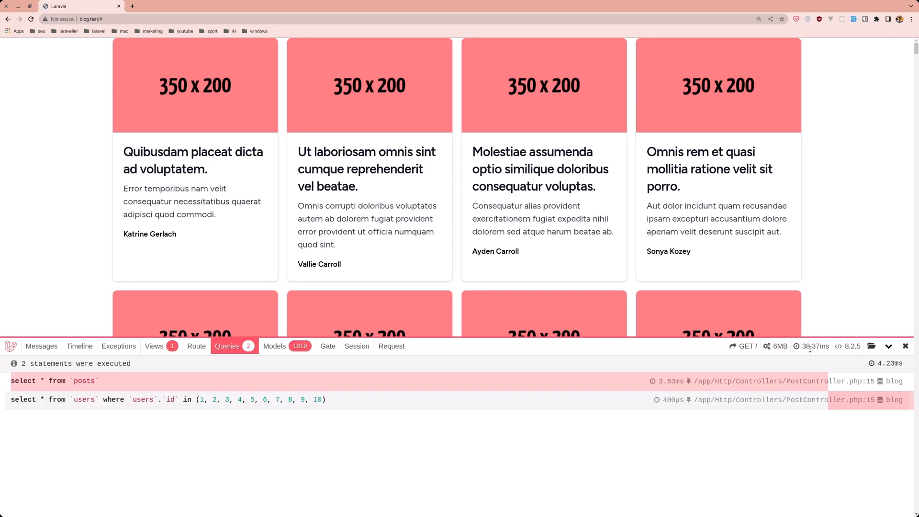
# Check the reloaded blog's Debugbar figures: 2 queries, 1010 models, 6MB memory.
pyautogui.click(905, 346)
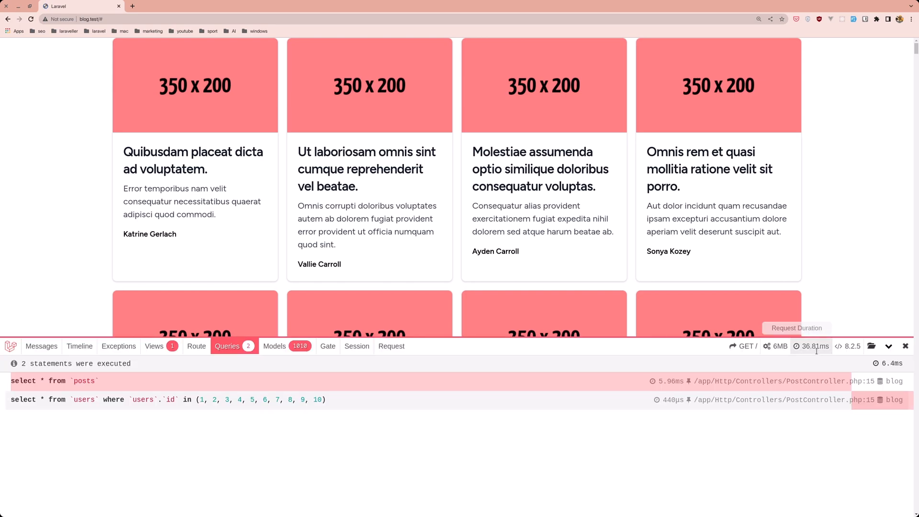
pyautogui.moveTo(297, 362)
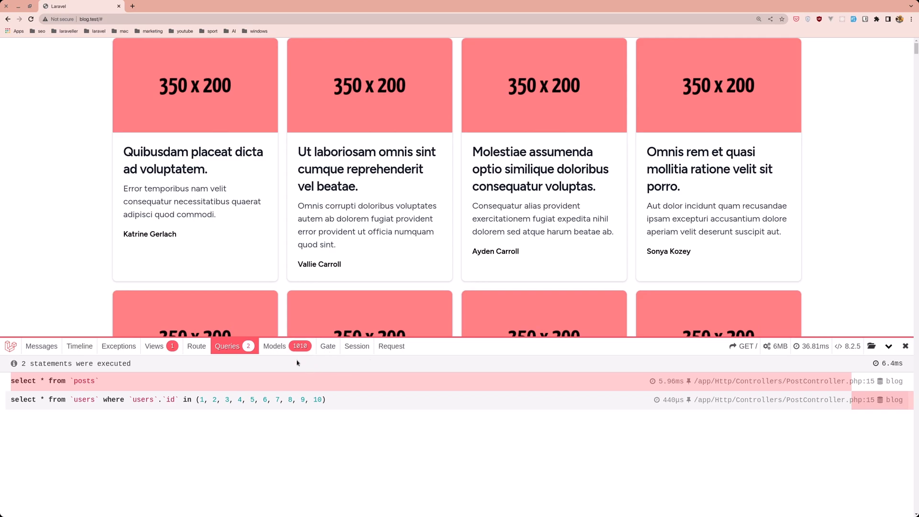
pyautogui.moveTo(788, 361)
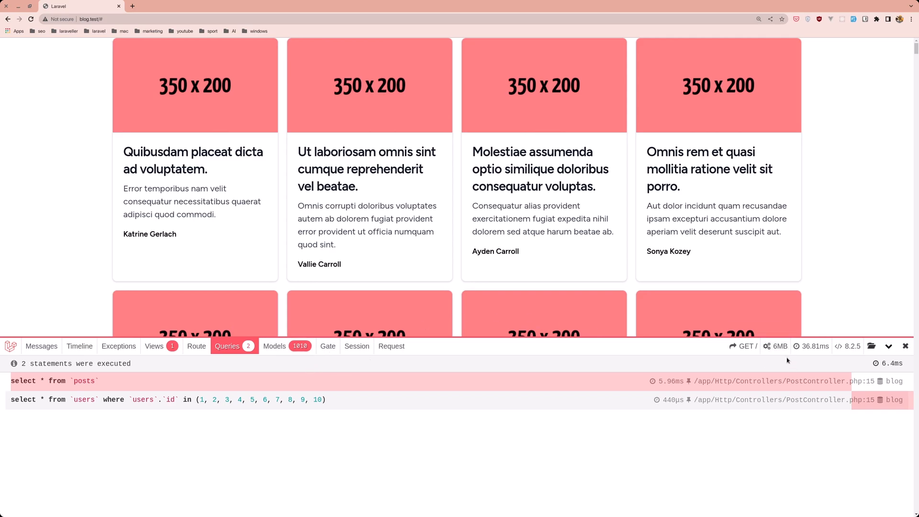
pyautogui.moveTo(775, 346)
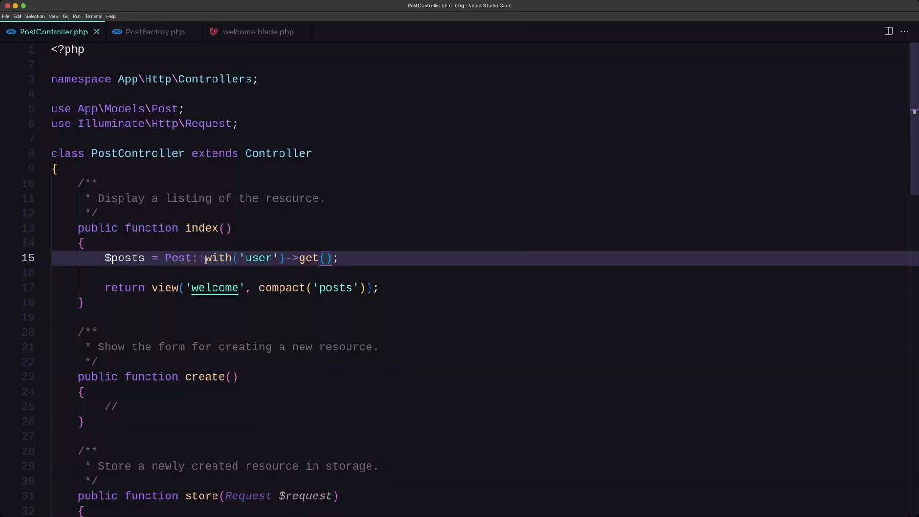
pyautogui.moveTo(257, 32)
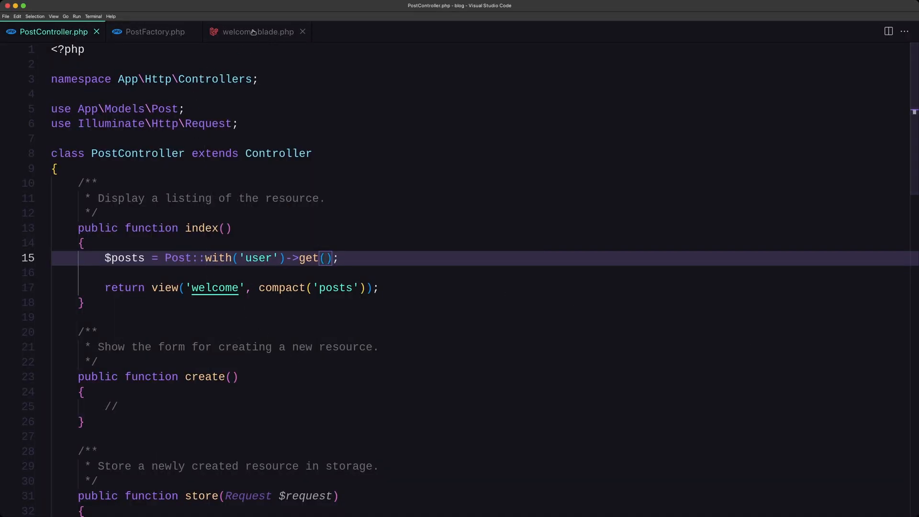
pyautogui.moveTo(256, 32)
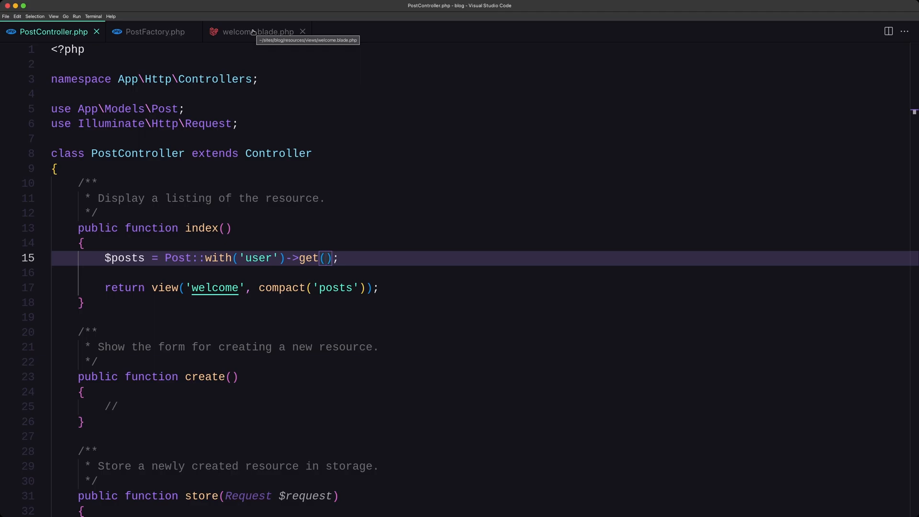
# Review which post fields the welcome view cards print, including the author name.
pyautogui.click(256, 32)
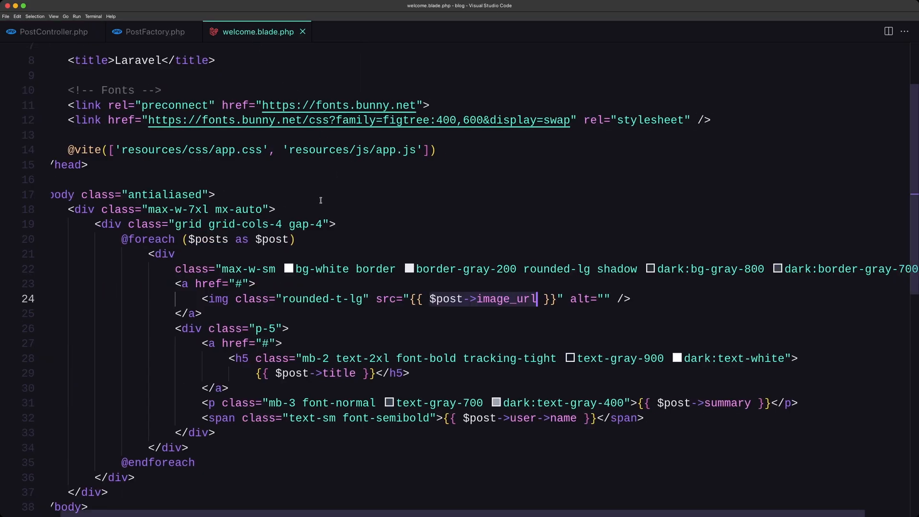
pyautogui.moveTo(140, 257)
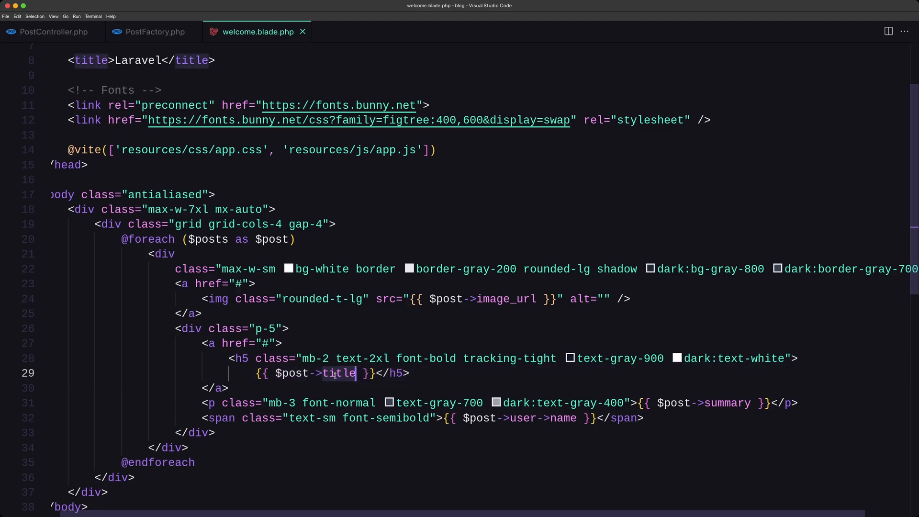
pyautogui.click(577, 418)
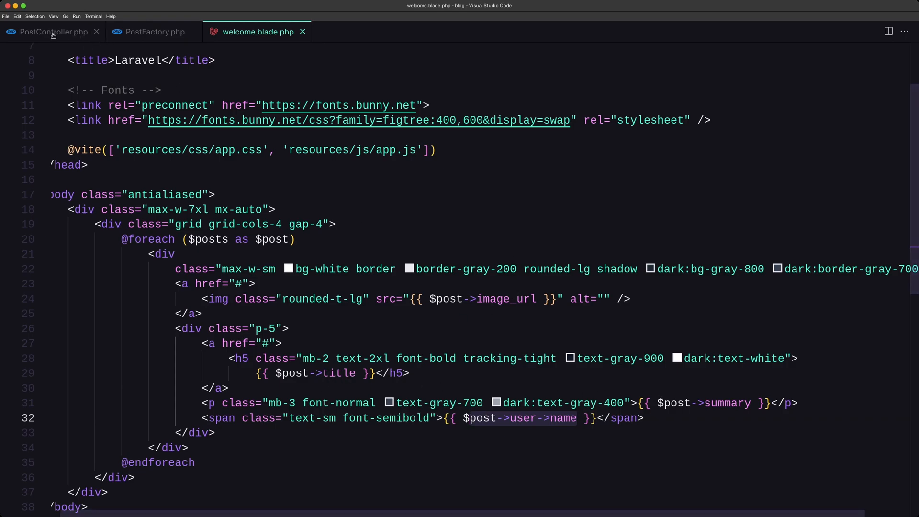
# Start the index query with select('id', 'title', ...) in PostController.
pyautogui.click(54, 32)
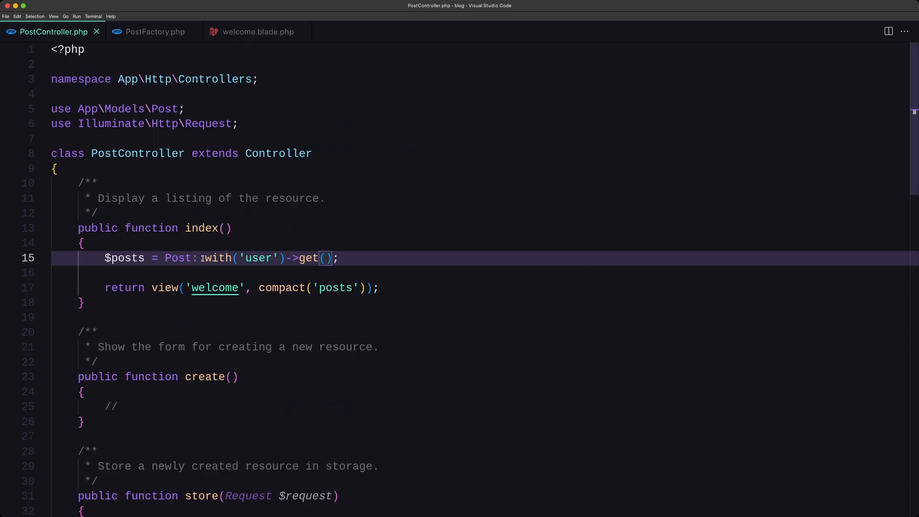
pyautogui.write('select(')
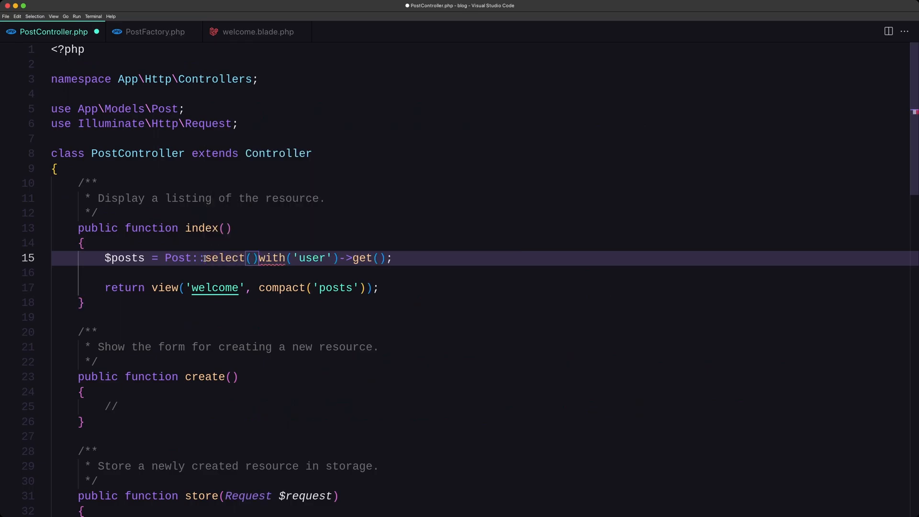
pyautogui.write('->')
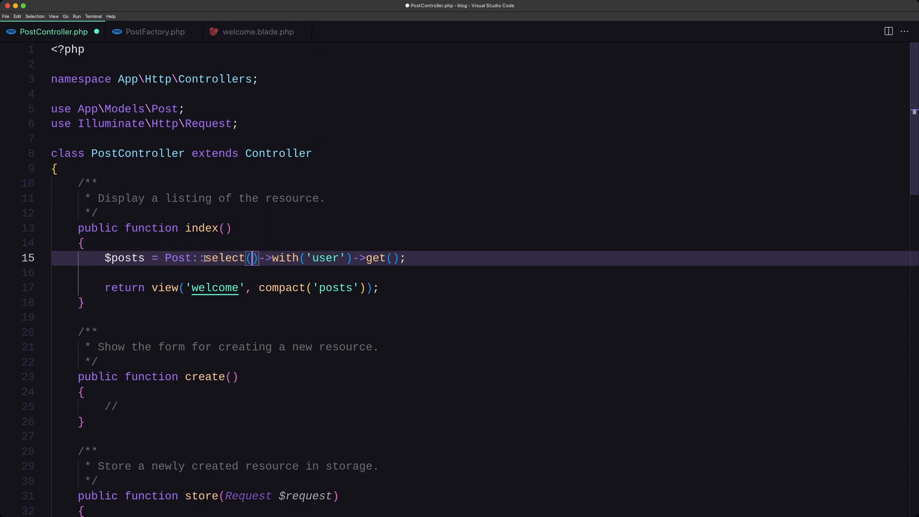
pyautogui.write("''")
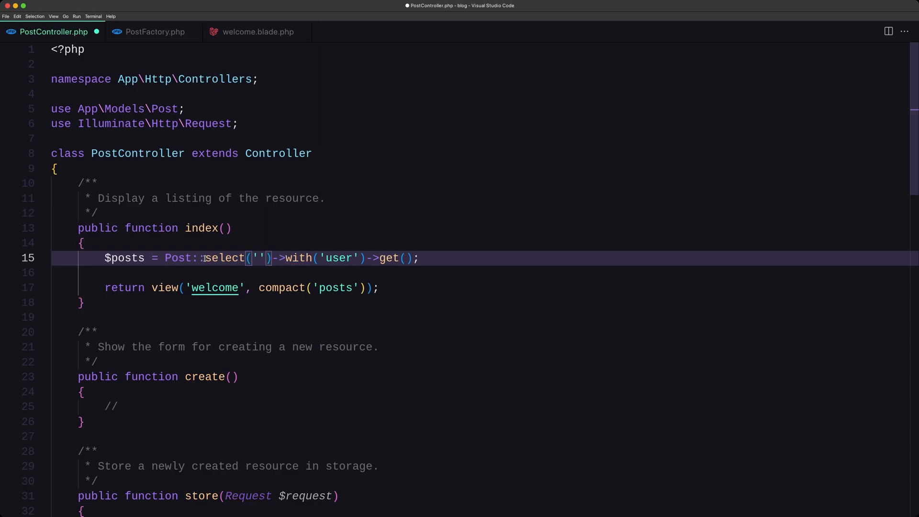
pyautogui.write('id')
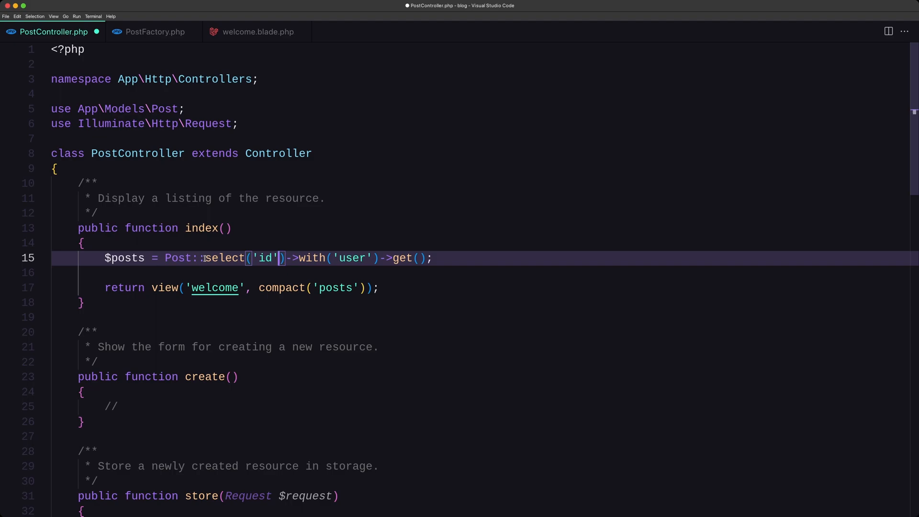
pyautogui.write(", 't")
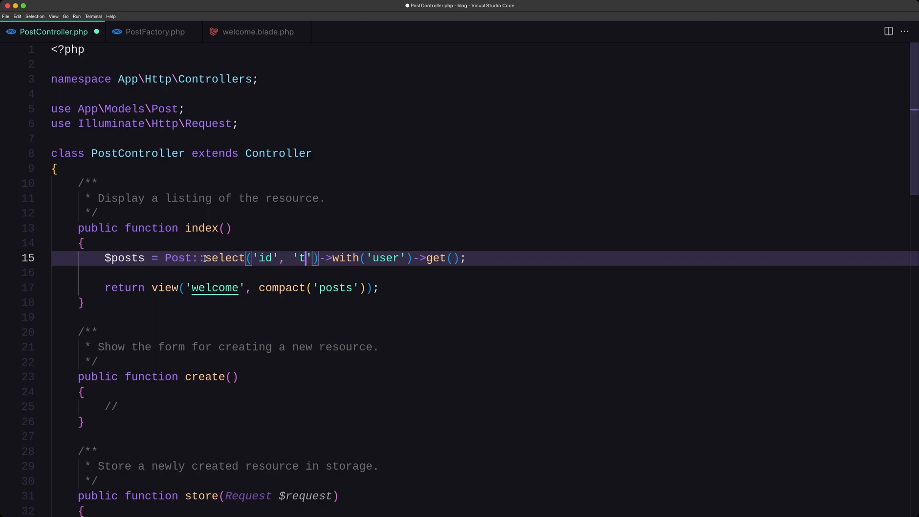
pyautogui.write("itle',")
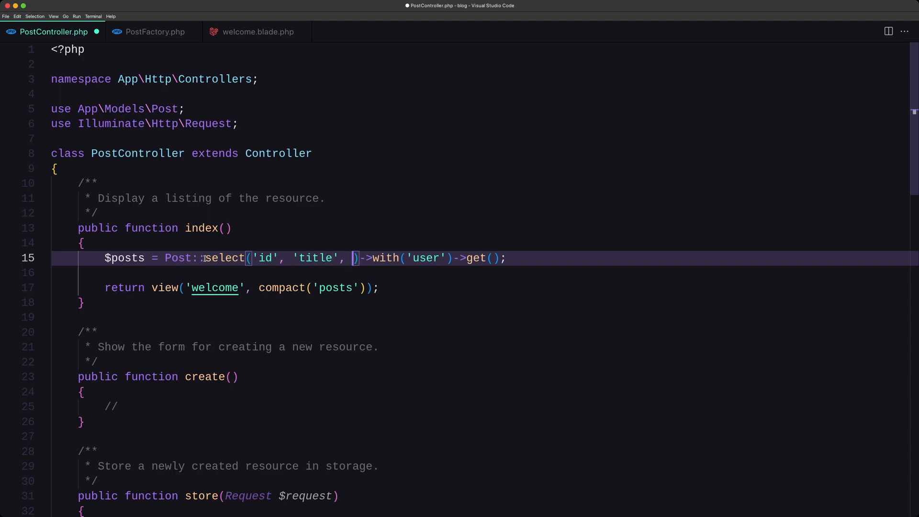
# Complete the column list with 'summary', 'image_url' and 'user_id'.
pyautogui.write("'su'")
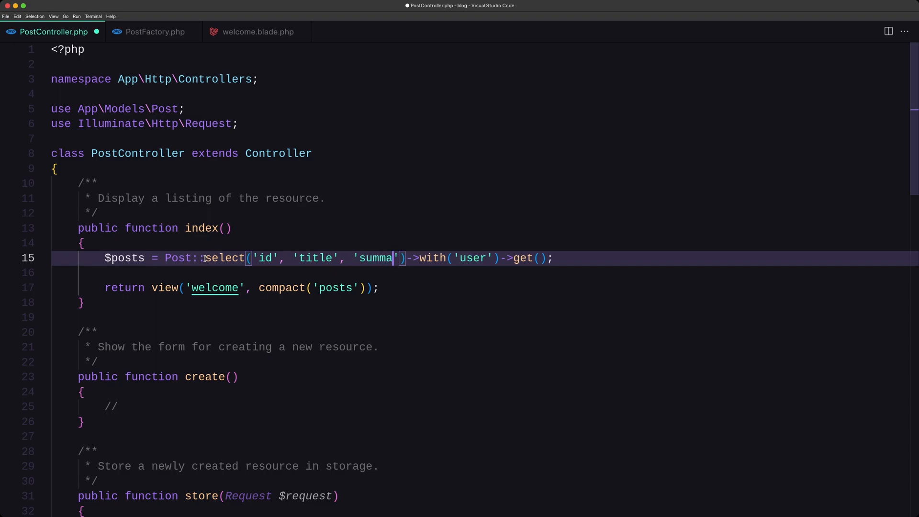
pyautogui.write('ry')
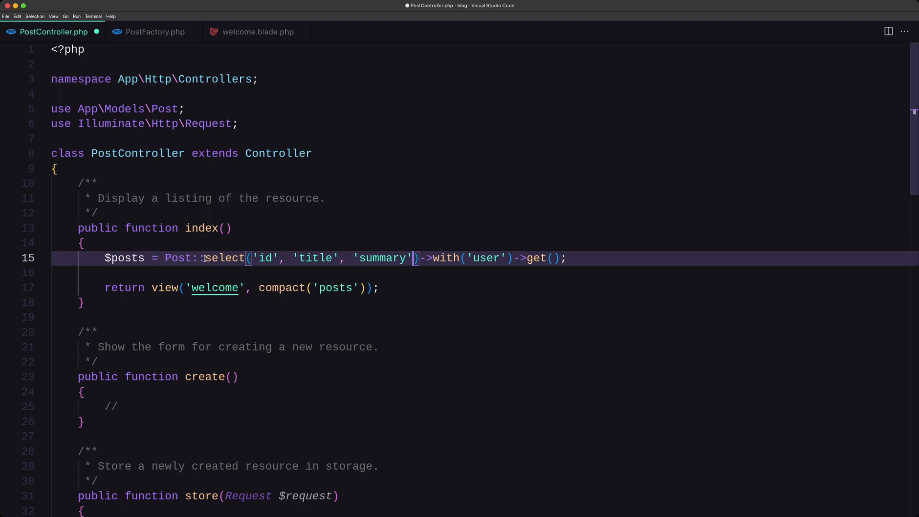
pyautogui.write(", 'ima")
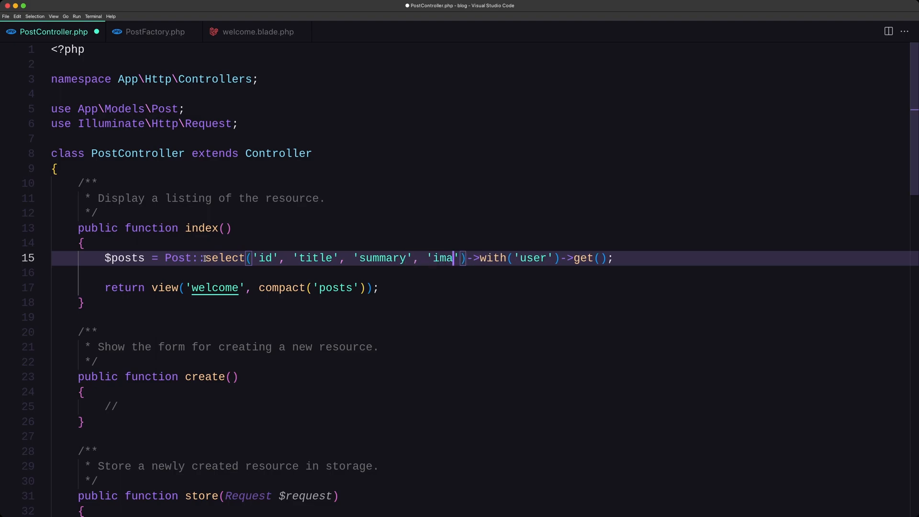
pyautogui.write('ge_url')
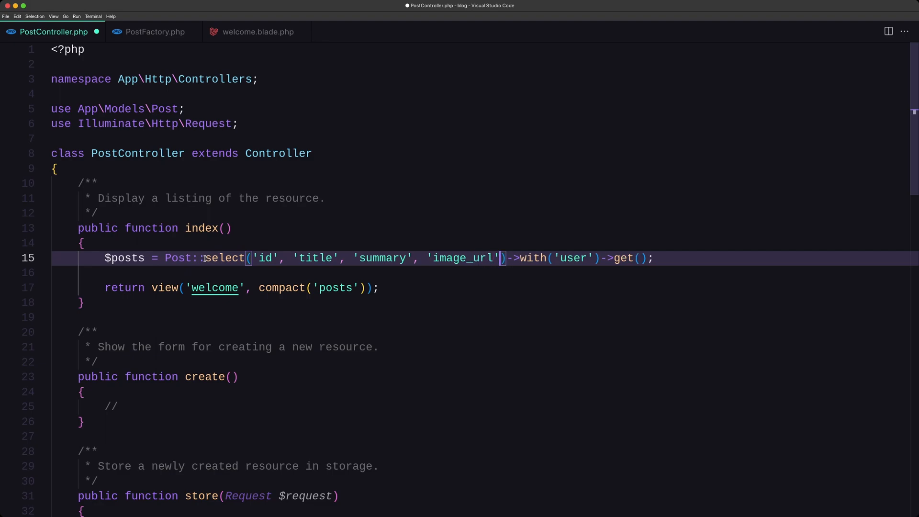
pyautogui.write(", 'us'")
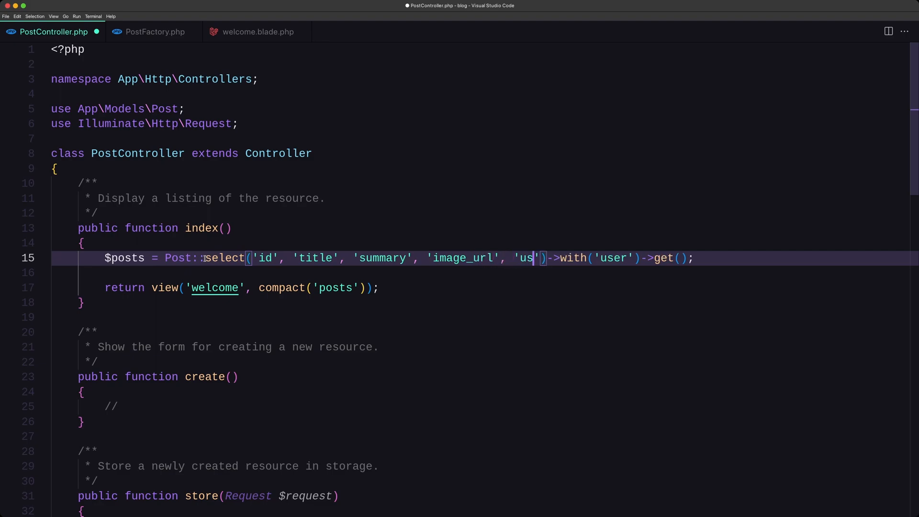
pyautogui.write('er_id')
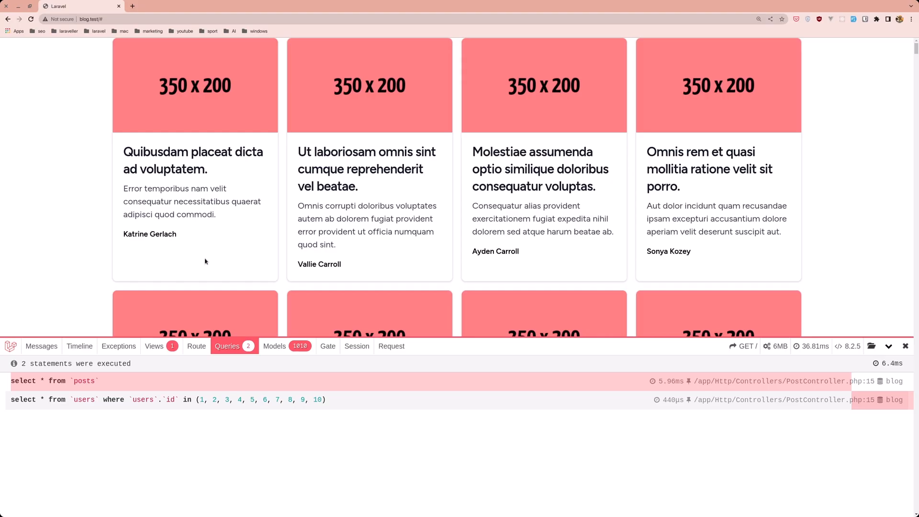
pyautogui.moveTo(774, 346)
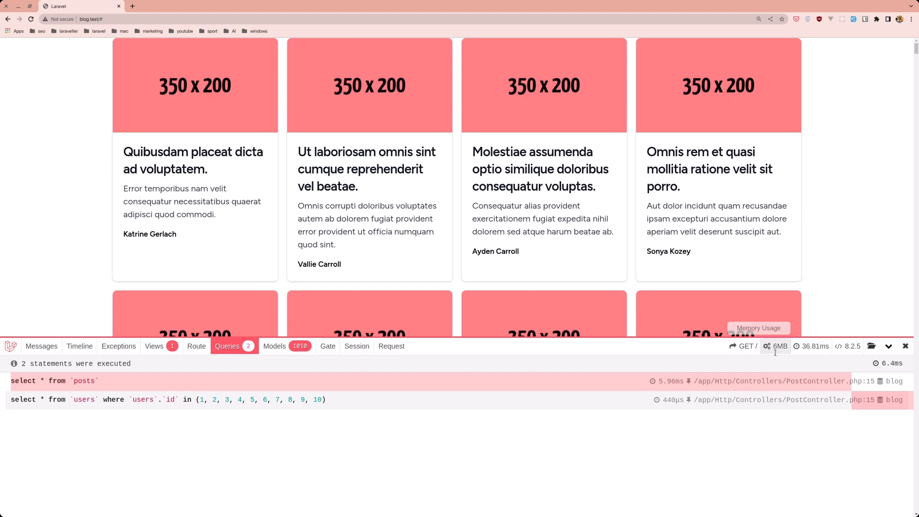
pyautogui.moveTo(811, 346)
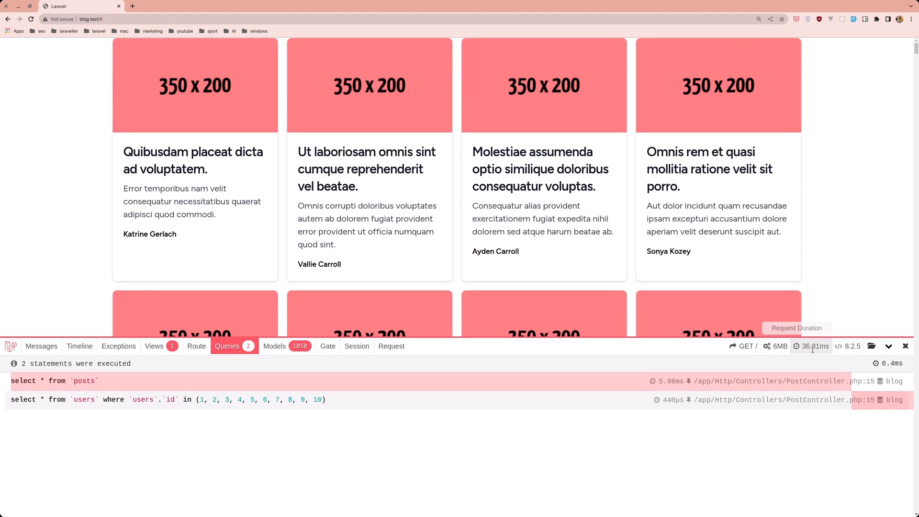
# Inspect the reloaded blog's query log, now selecting only the five columns, at 5MB.
pyautogui.scroll(-3)
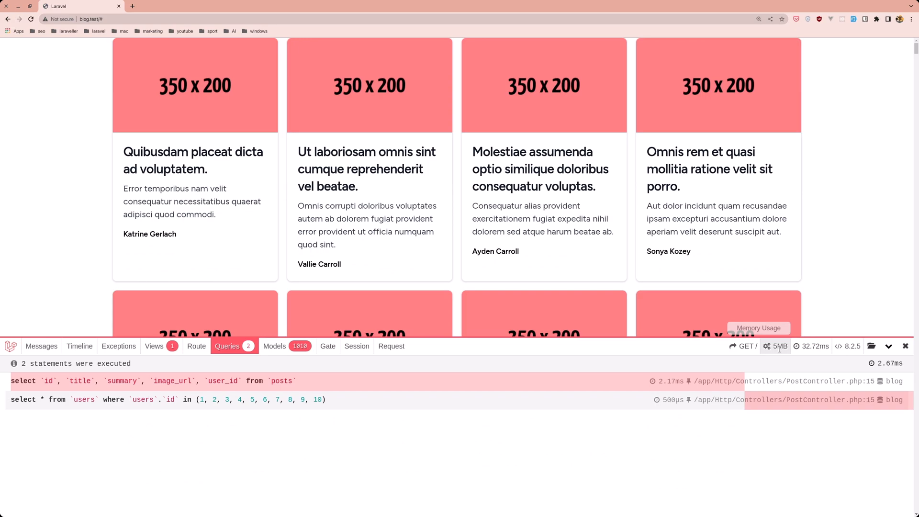
pyautogui.moveTo(814, 345)
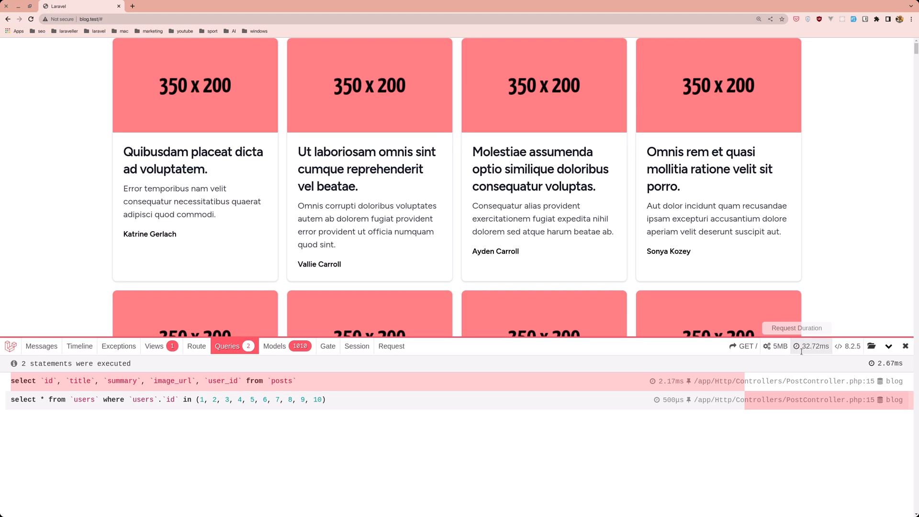
pyautogui.moveTo(801, 353)
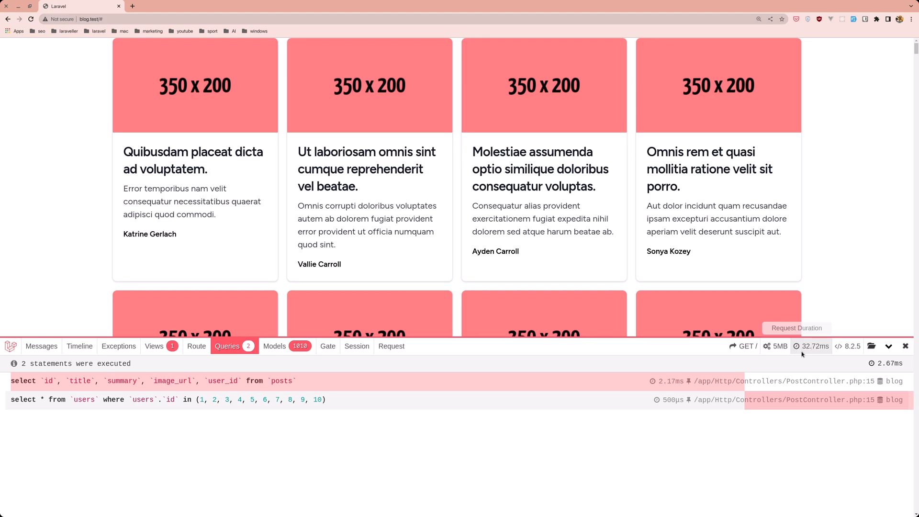
pyautogui.click(904, 346)
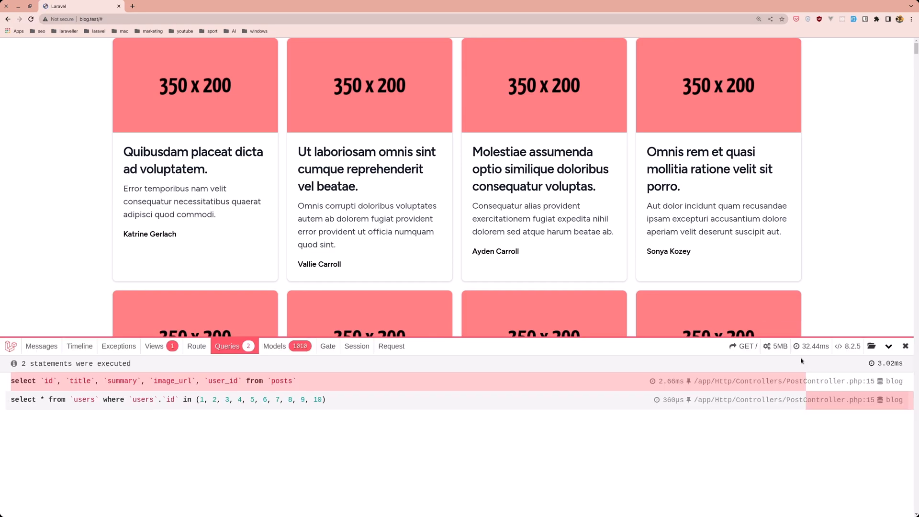
pyautogui.moveTo(813, 345)
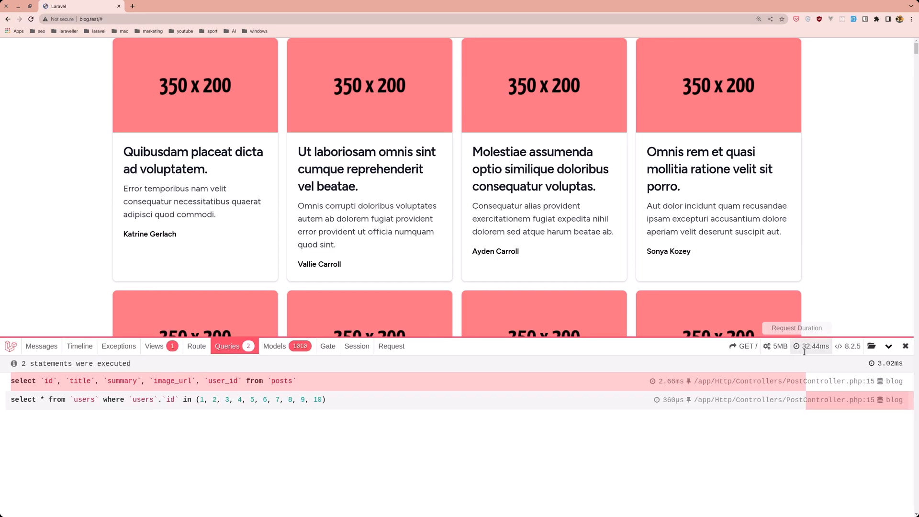
pyautogui.moveTo(774, 346)
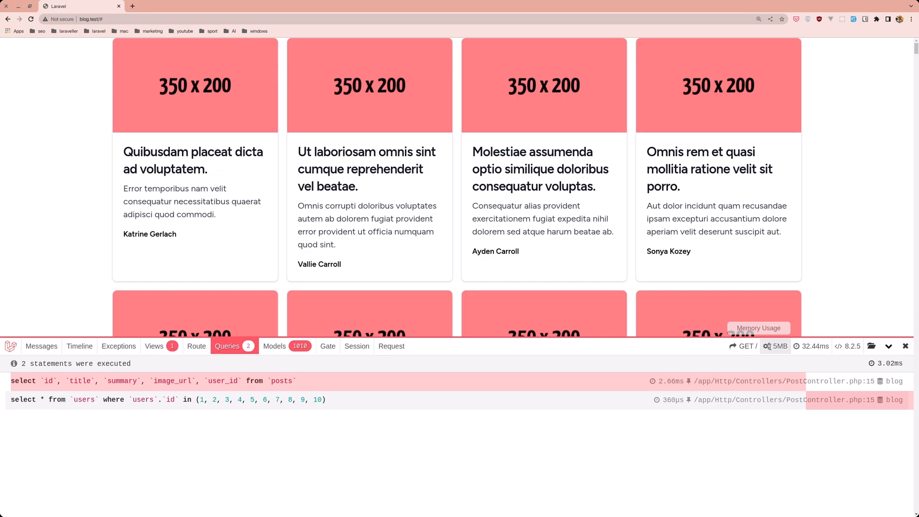
# Change the factory description length from text(1000) to text(12000).
pyautogui.click(873, 381)
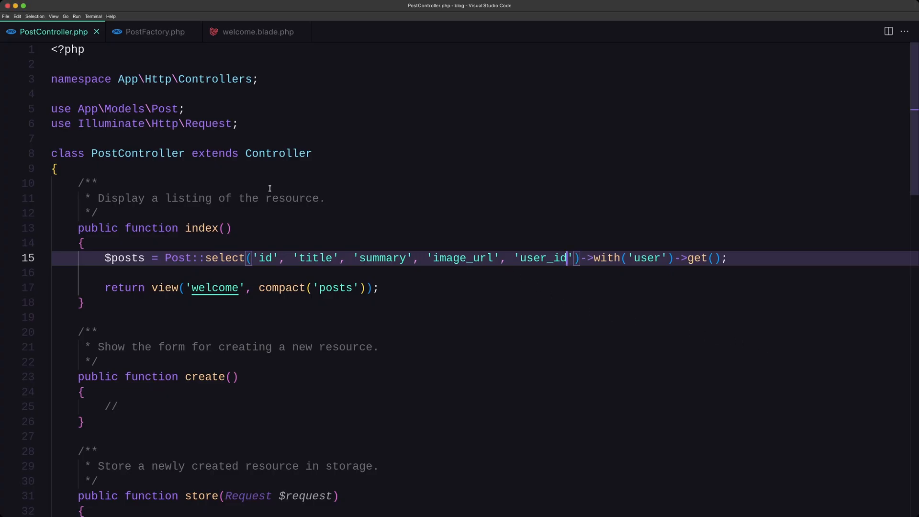
pyautogui.click(155, 31)
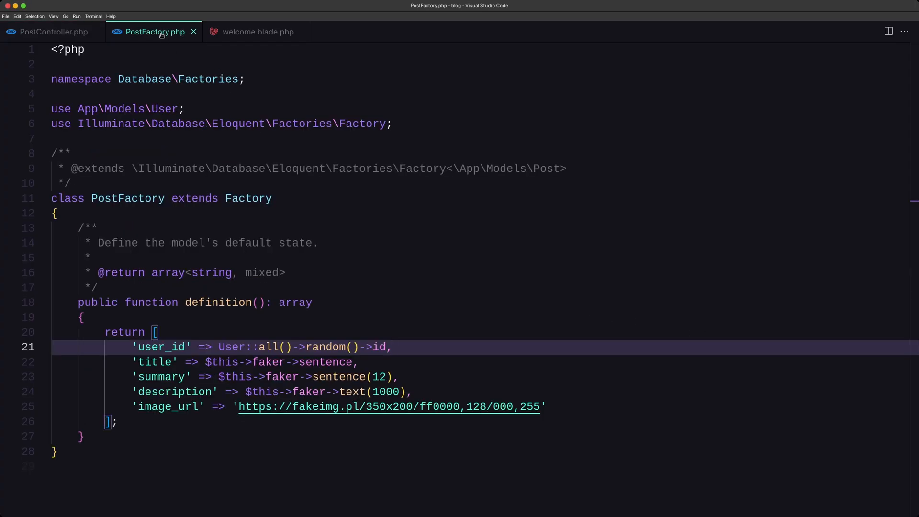
pyautogui.click(171, 391)
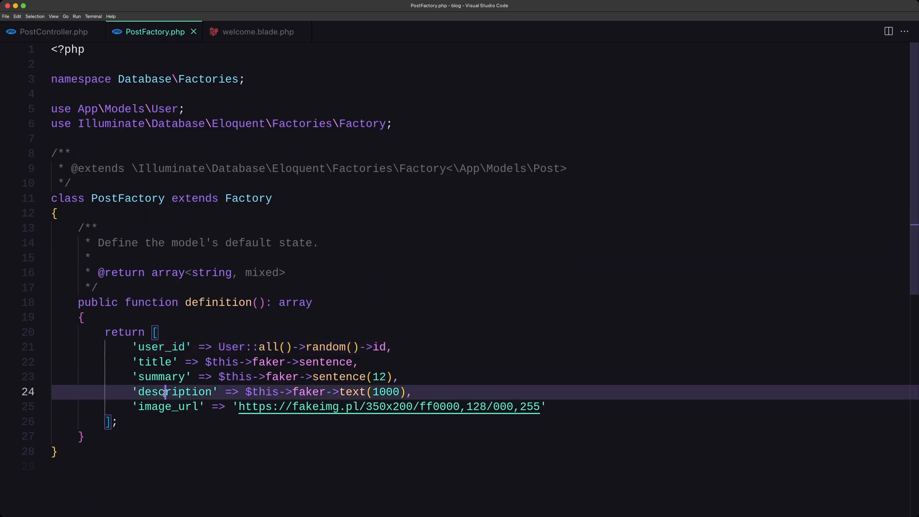
pyautogui.click(384, 391)
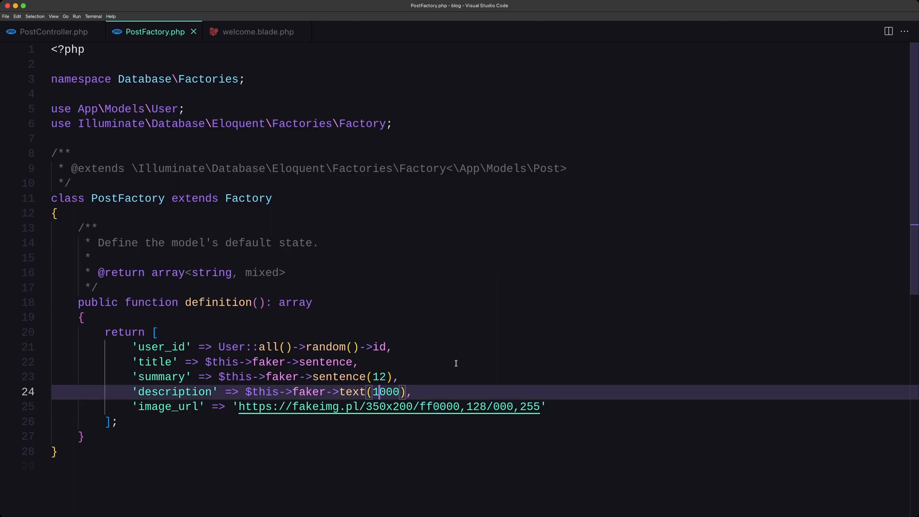
pyautogui.write('2')
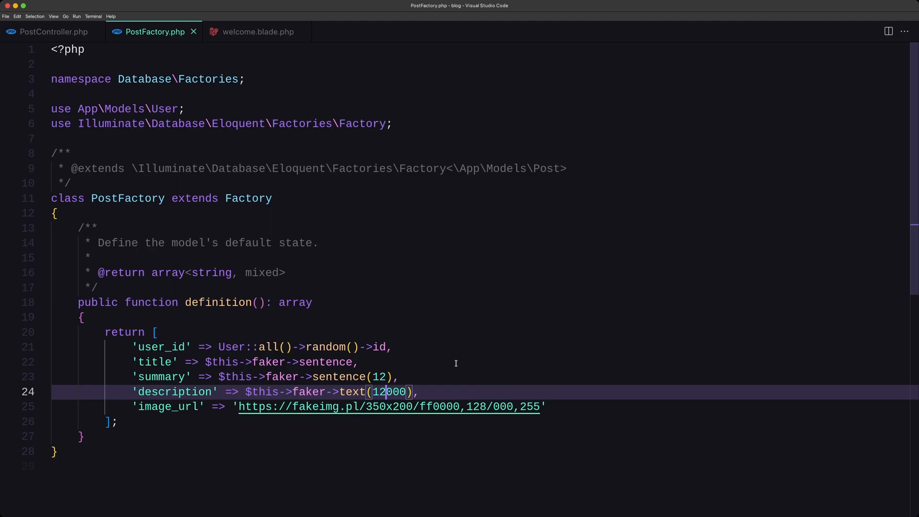
pyautogui.moveTo(361, 406)
pyautogui.write('amf --seed')
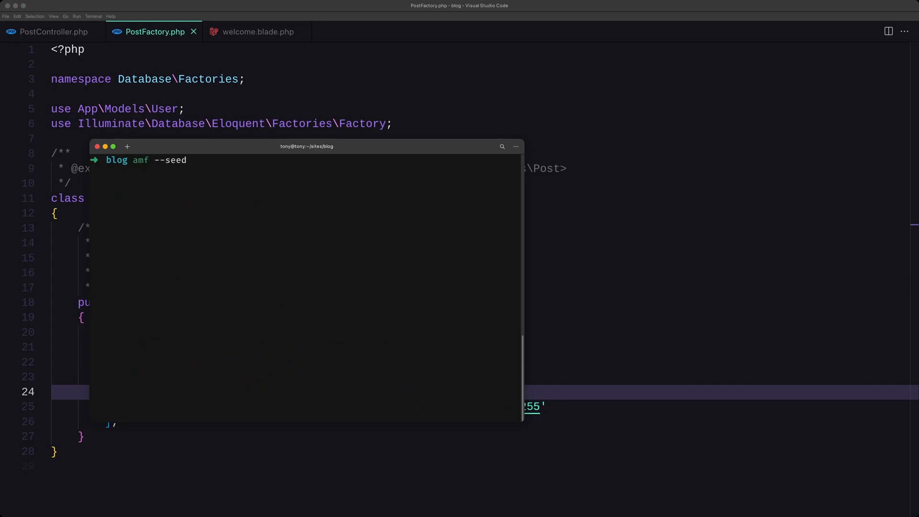
# Run artisan migrate:fresh --seed to rebuild and reseed the database.
pyautogui.press('Return')
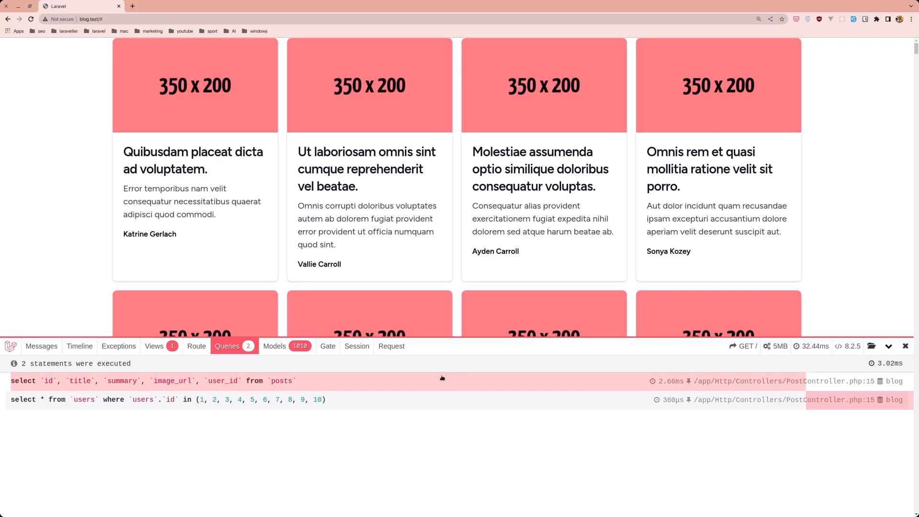
pyautogui.moveTo(774, 346)
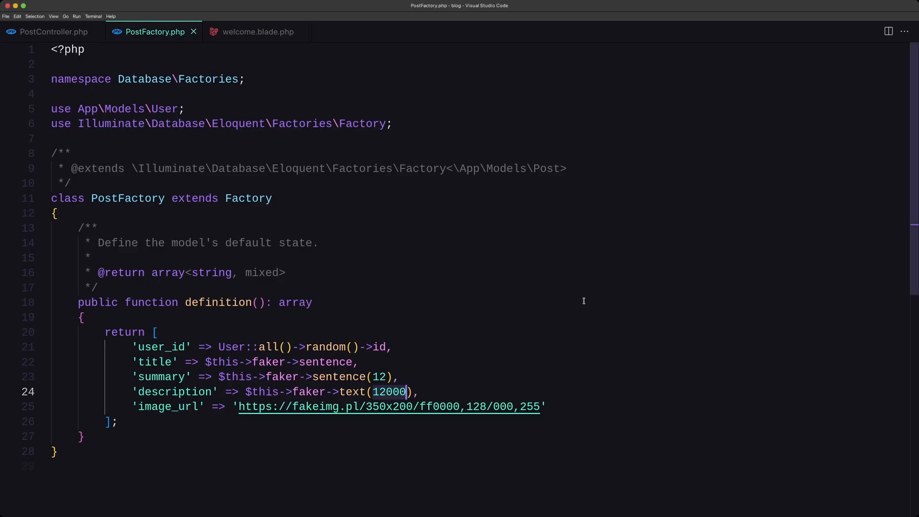
# Return to PostController to remove the select(...) call from the index query.
pyautogui.click(54, 32)
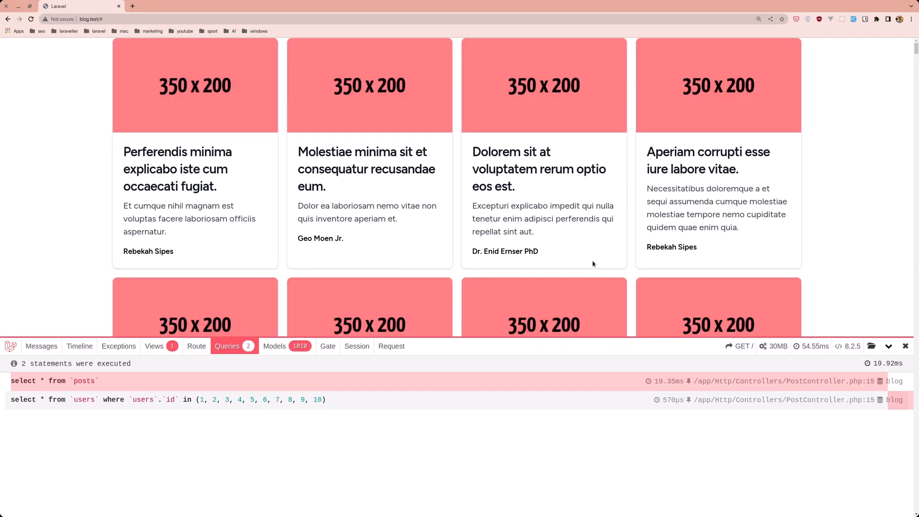
pyautogui.moveTo(773, 345)
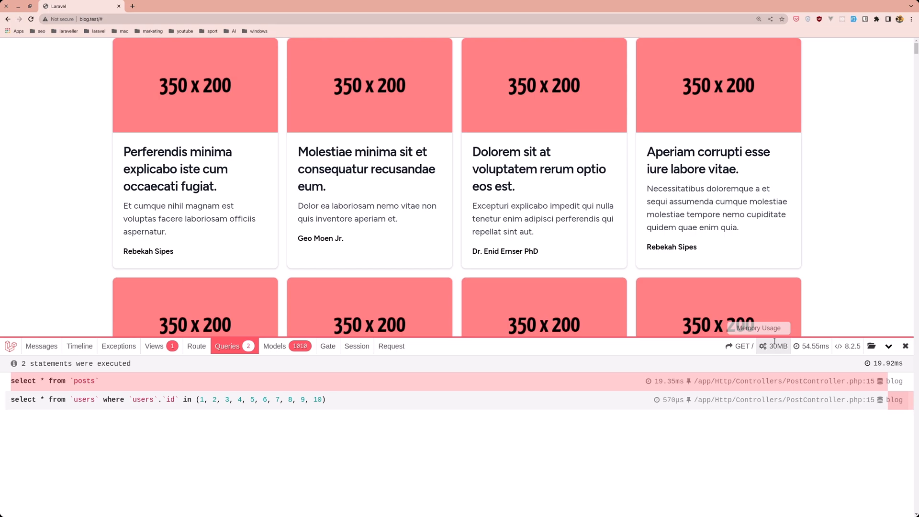
pyautogui.moveTo(812, 345)
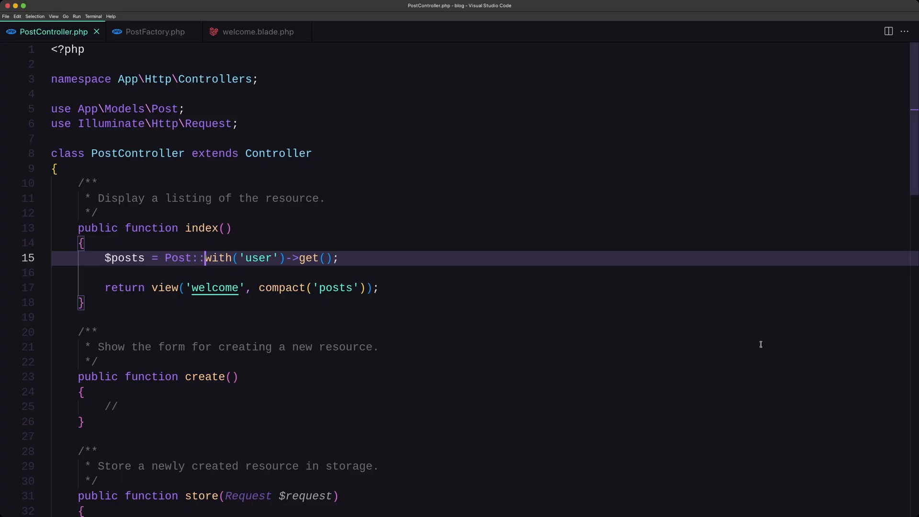
pyautogui.write("select('id', 'title', 'summary', 'image_url', 'user_id')->")
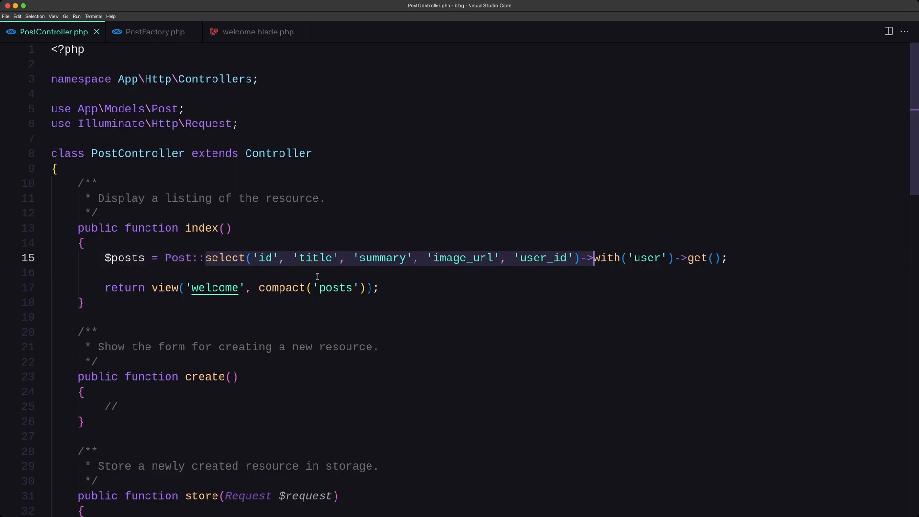
pyautogui.click(314, 258)
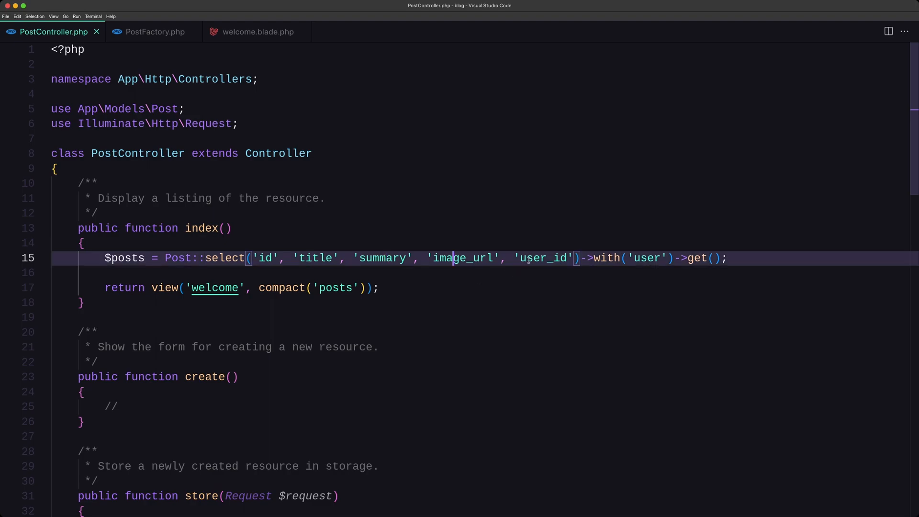
pyautogui.moveTo(526, 304)
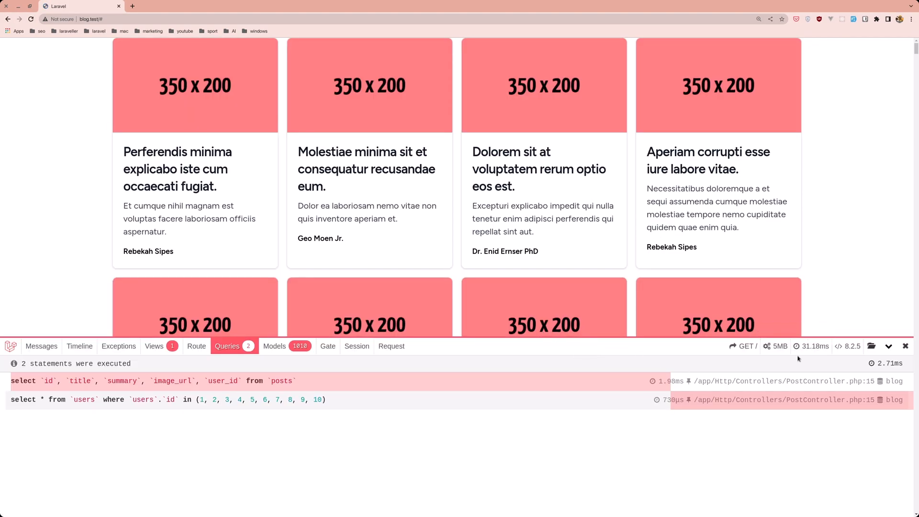
pyautogui.moveTo(775, 346)
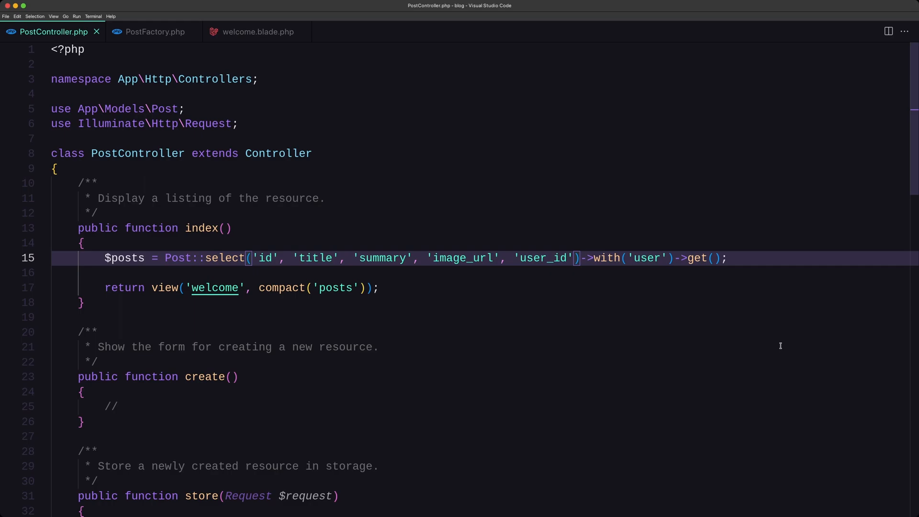
pyautogui.moveTo(339, 287)
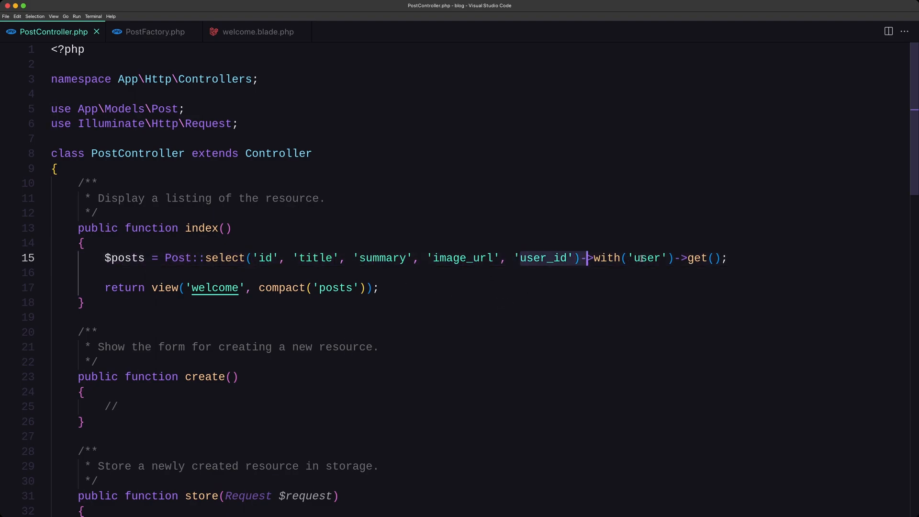
pyautogui.moveTo(637, 331)
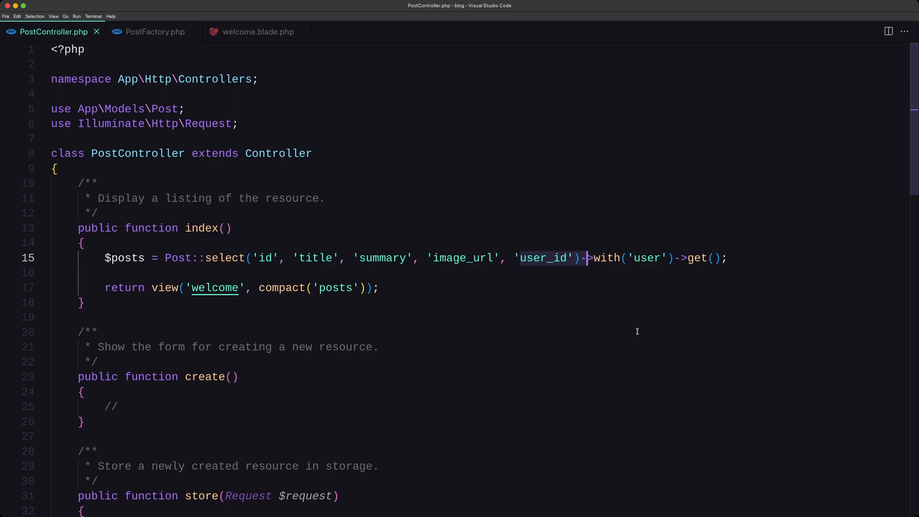
pyautogui.moveTo(602, 313)
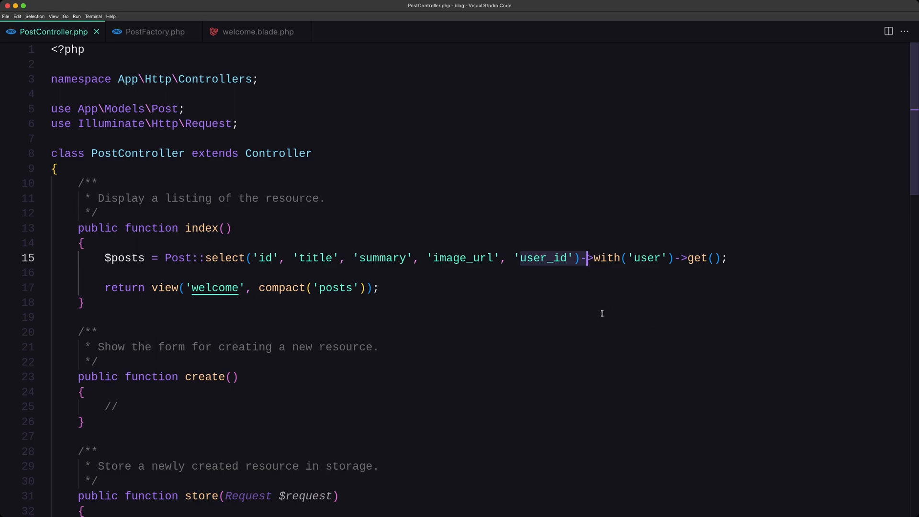
pyautogui.moveTo(577, 320)
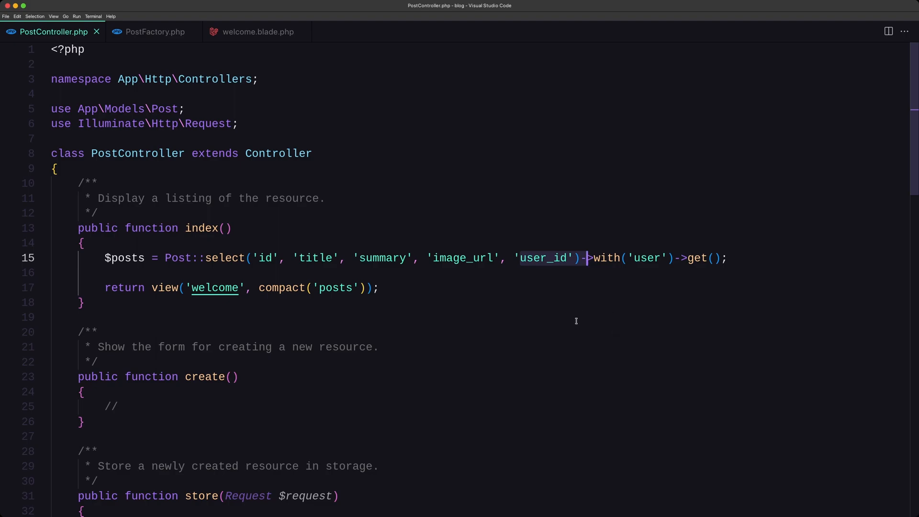
pyautogui.moveTo(406, 330)
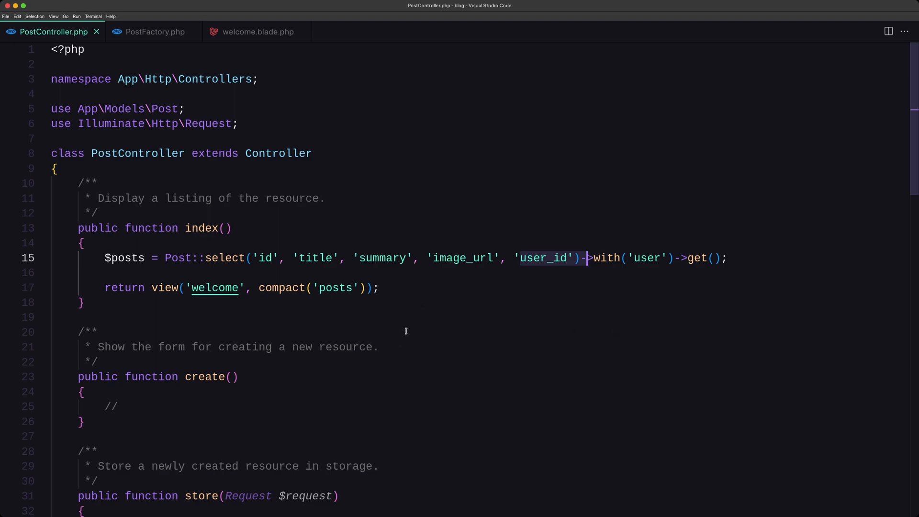
pyautogui.moveTo(426, 316)
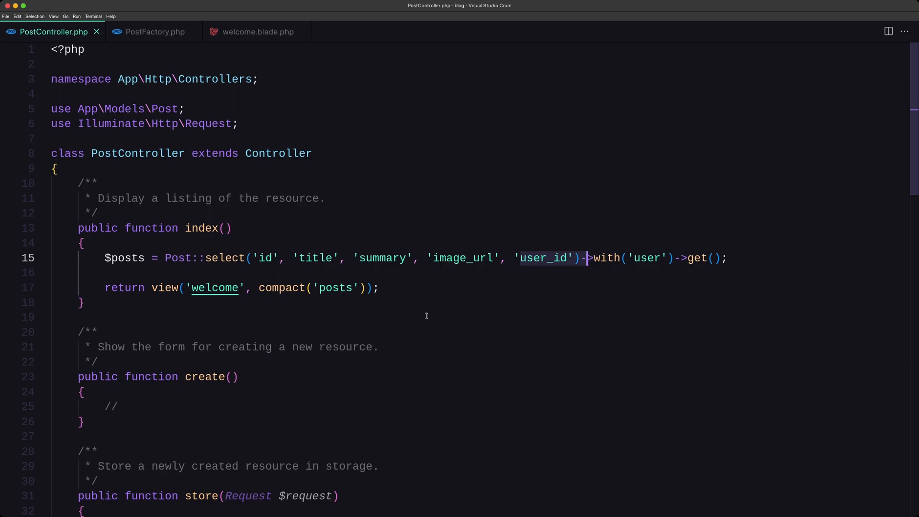
pyautogui.moveTo(545, 322)
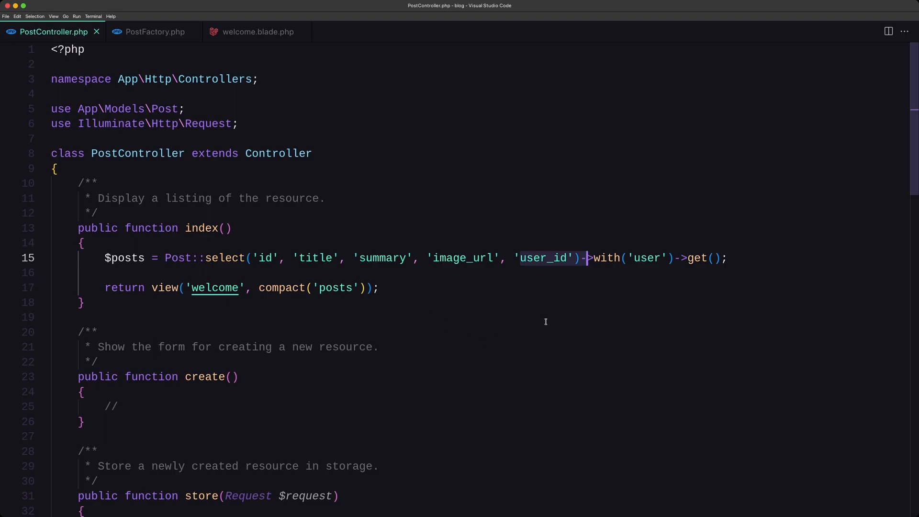
pyautogui.moveTo(550, 325)
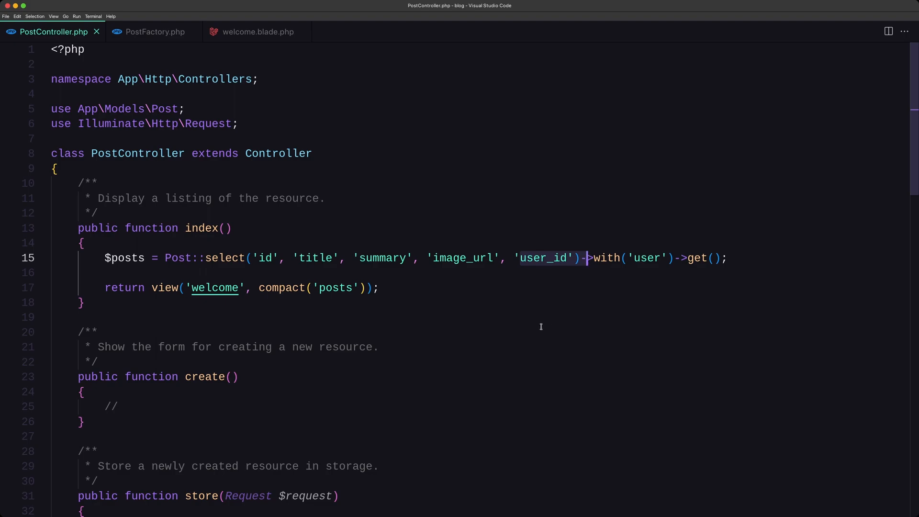
pyautogui.moveTo(249, 341)
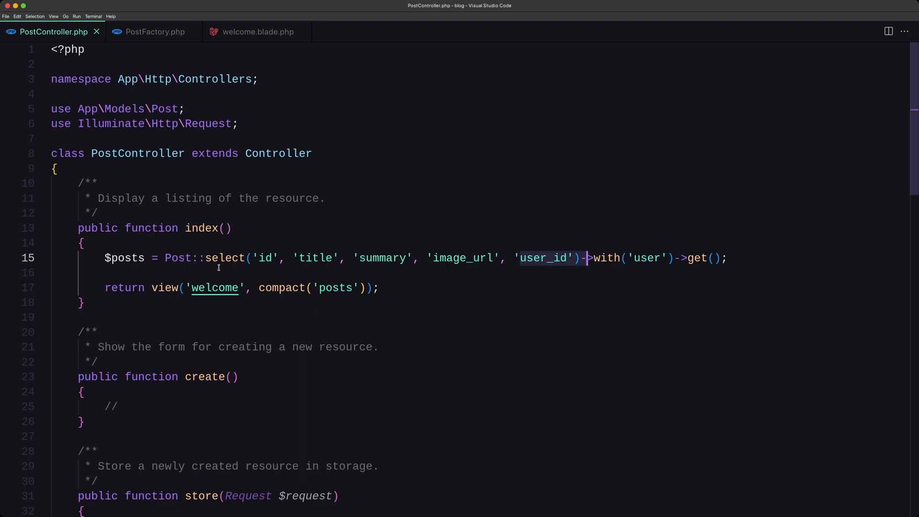
pyautogui.moveTo(231, 280)
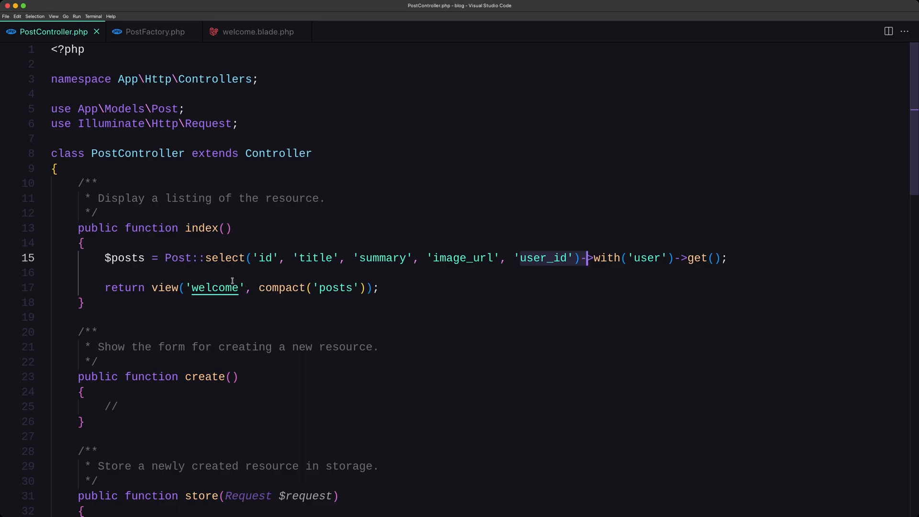
pyautogui.moveTo(337, 312)
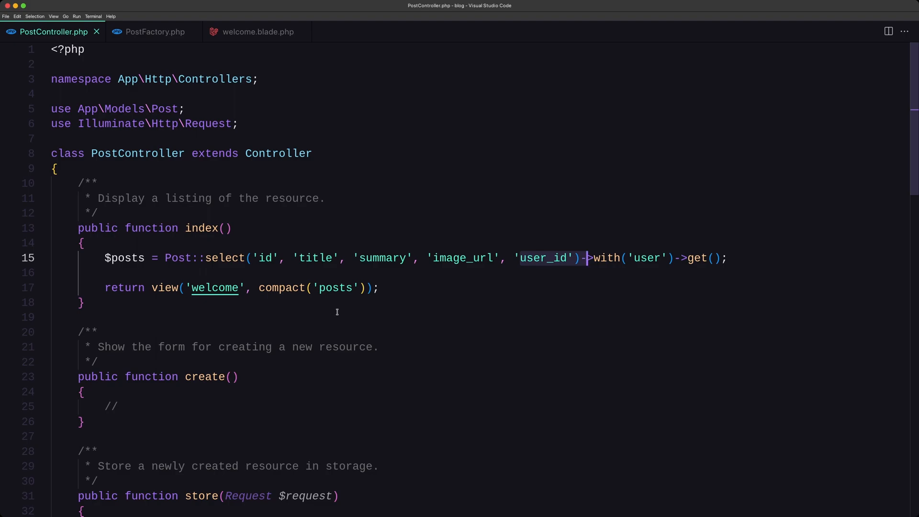
pyautogui.moveTo(356, 307)
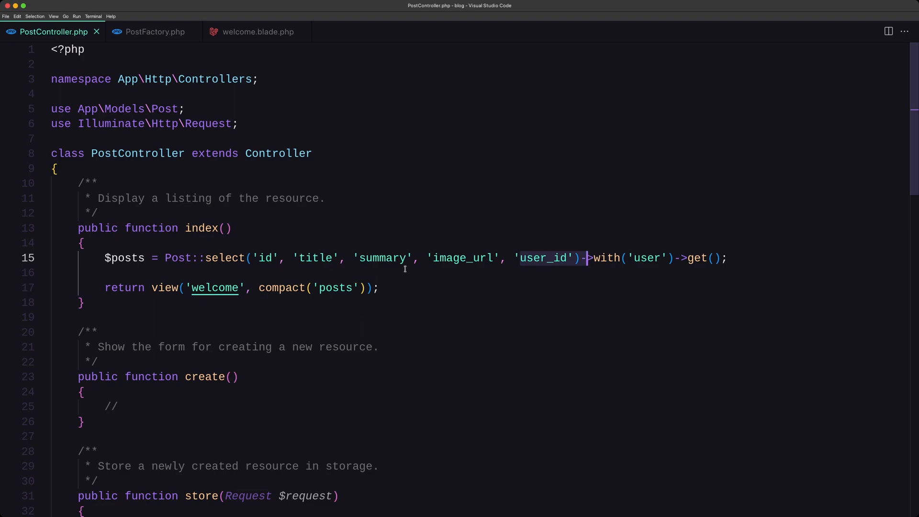
# Bring up PostFactory.php showing the definition() with text(12000) descriptions.
pyautogui.click(155, 32)
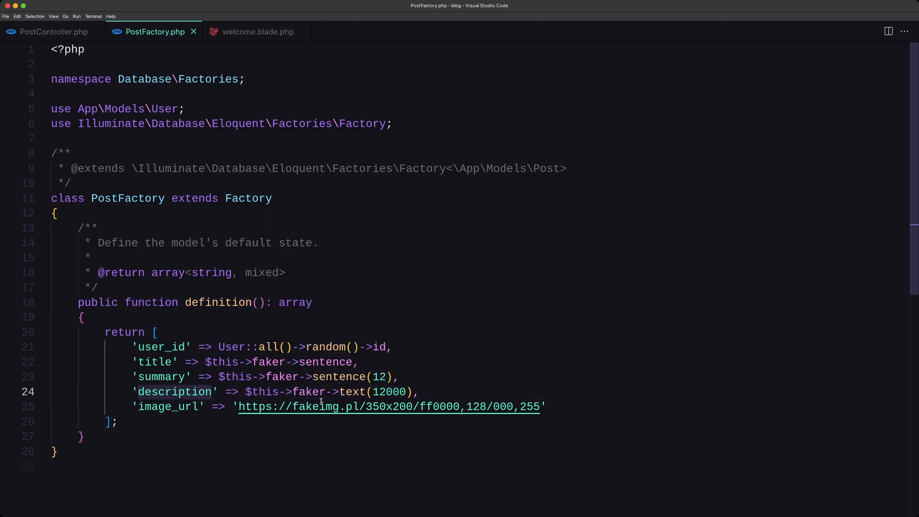
# Highlight the 12000 description length, then return to PostController.php.
pyautogui.click(378, 392)
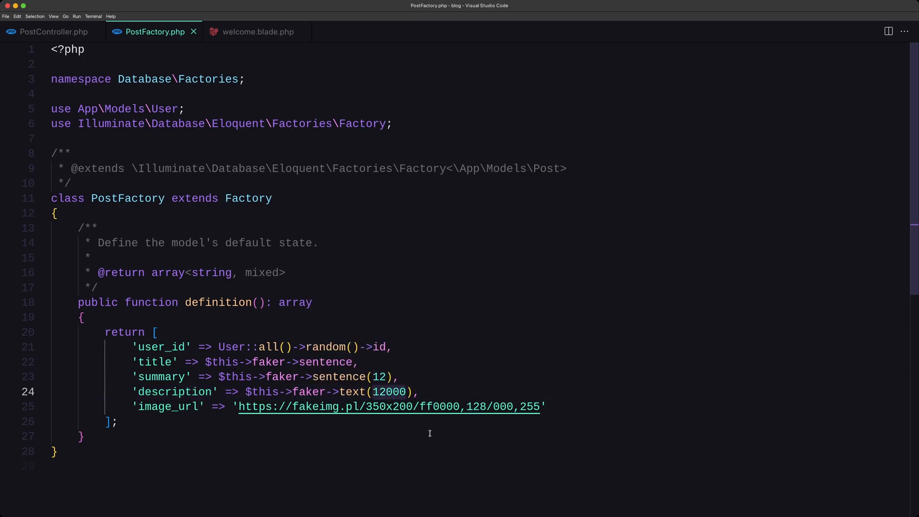
pyautogui.moveTo(415, 314)
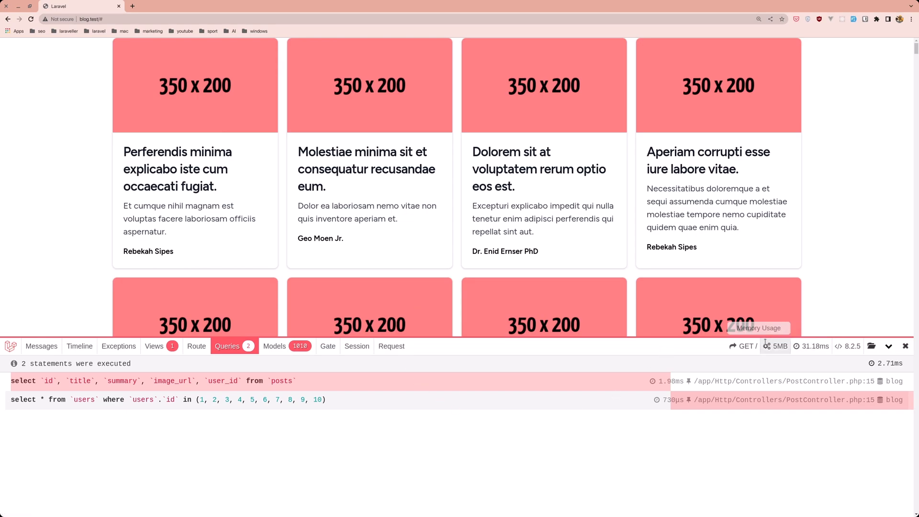
pyautogui.moveTo(639, 376)
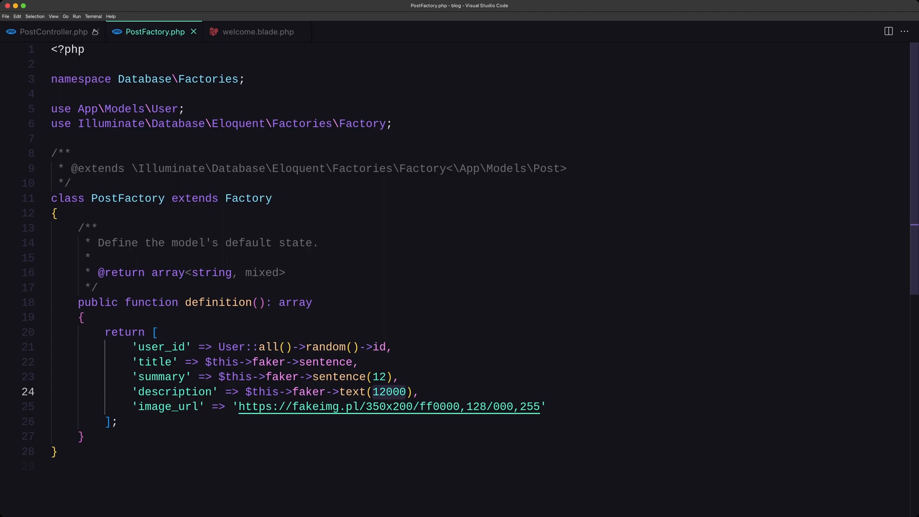
pyautogui.click(53, 31)
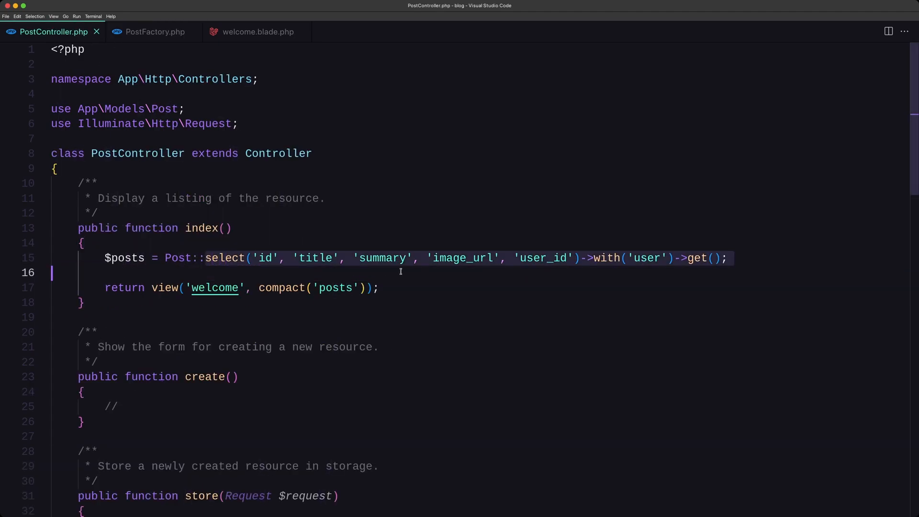
# Drop the select(...) and change get() to paginate(12) with users eager-loaded.
pyautogui.click(592, 257)
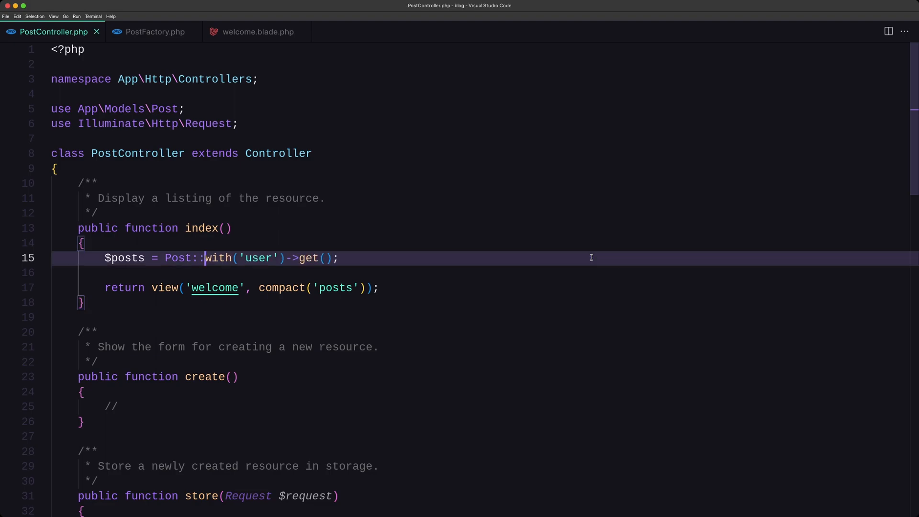
pyautogui.moveTo(307, 257)
pyautogui.write('paginat')
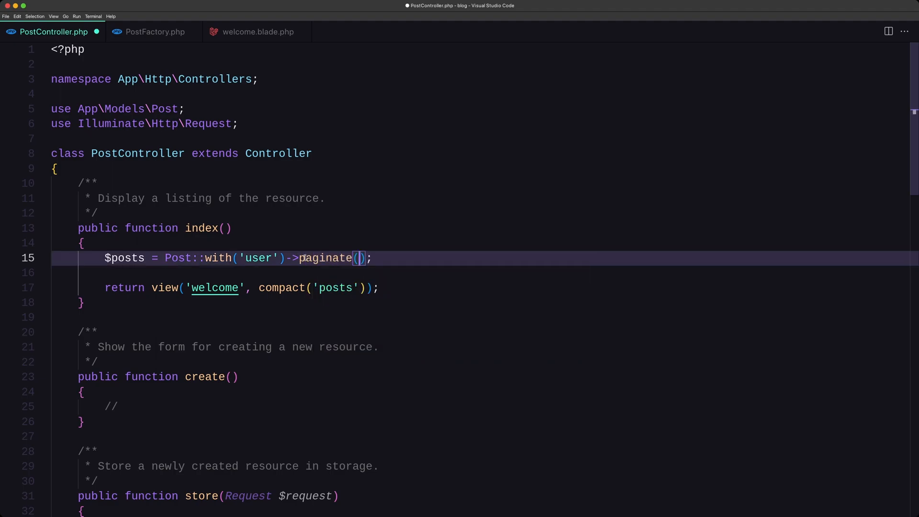
pyautogui.write('12')
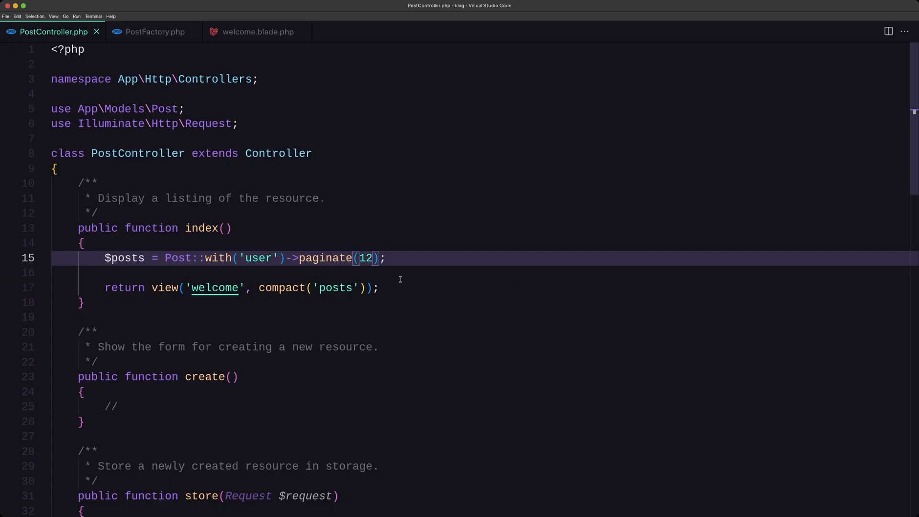
pyautogui.moveTo(214, 287)
pyautogui.write("select('id', 'title', 'summary', 'image_url', 'user_id')->")
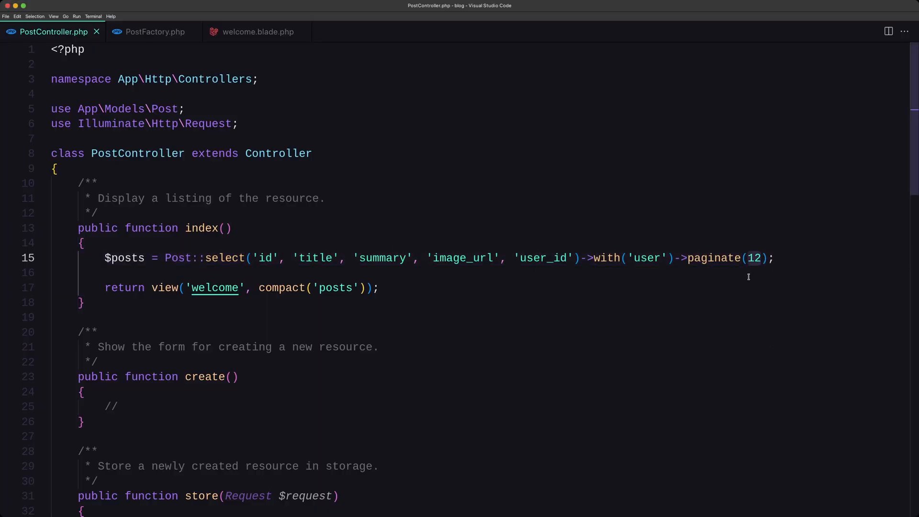
# Highlight the restored select('id','title','summary','image_url','user_id') before with('user')->paginate(12).
pyautogui.click(748, 258)
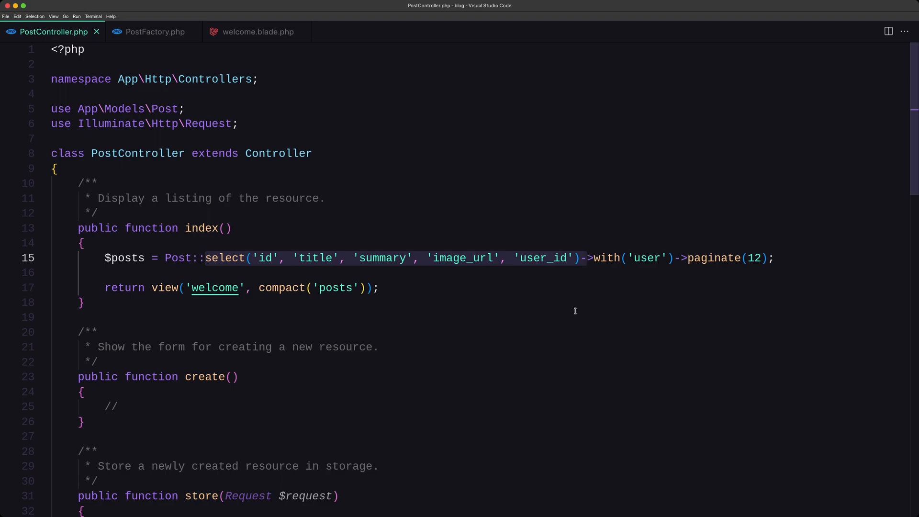
pyautogui.moveTo(575, 314)
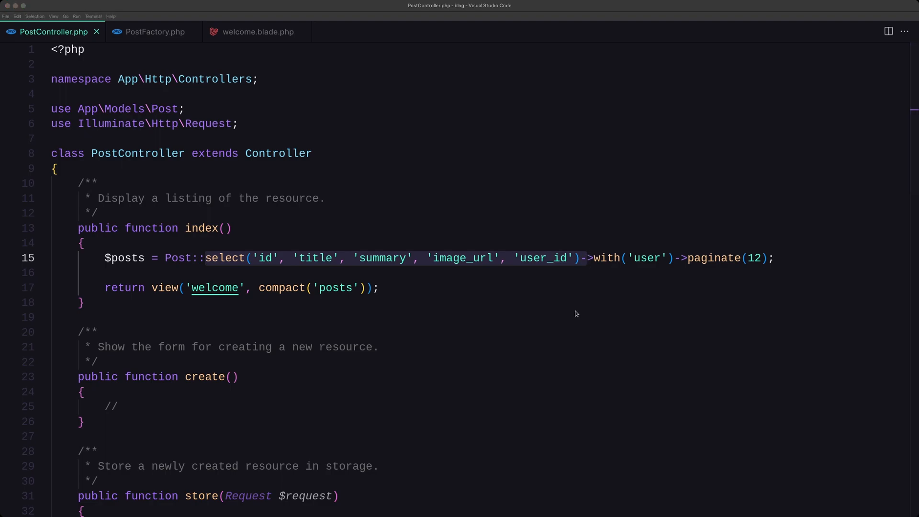